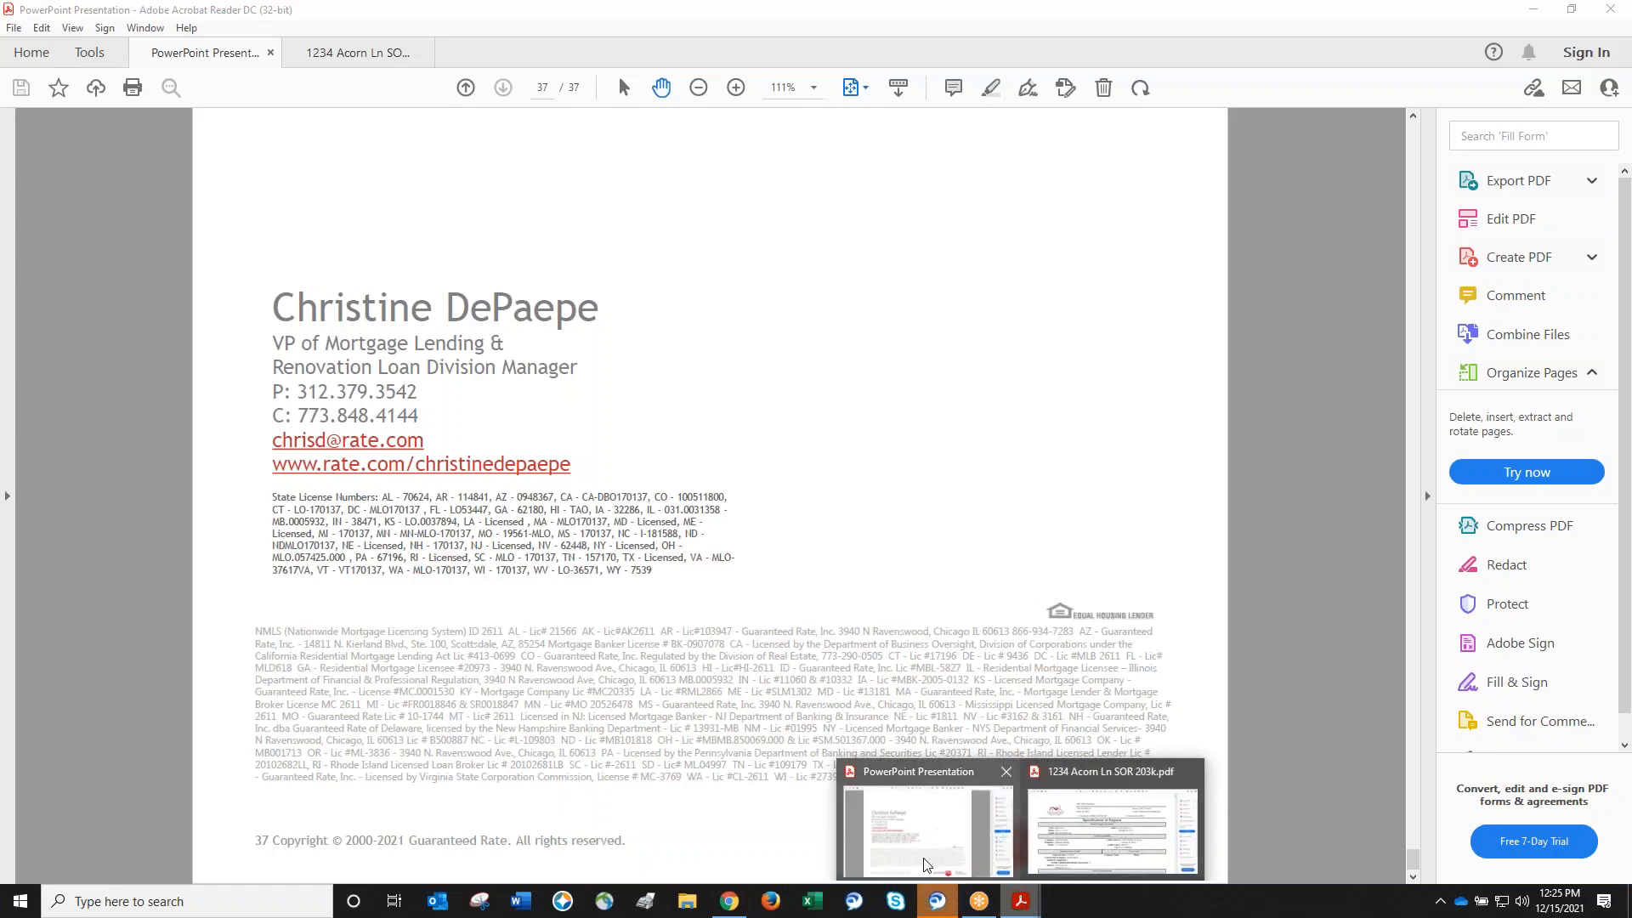
click(1112, 832)
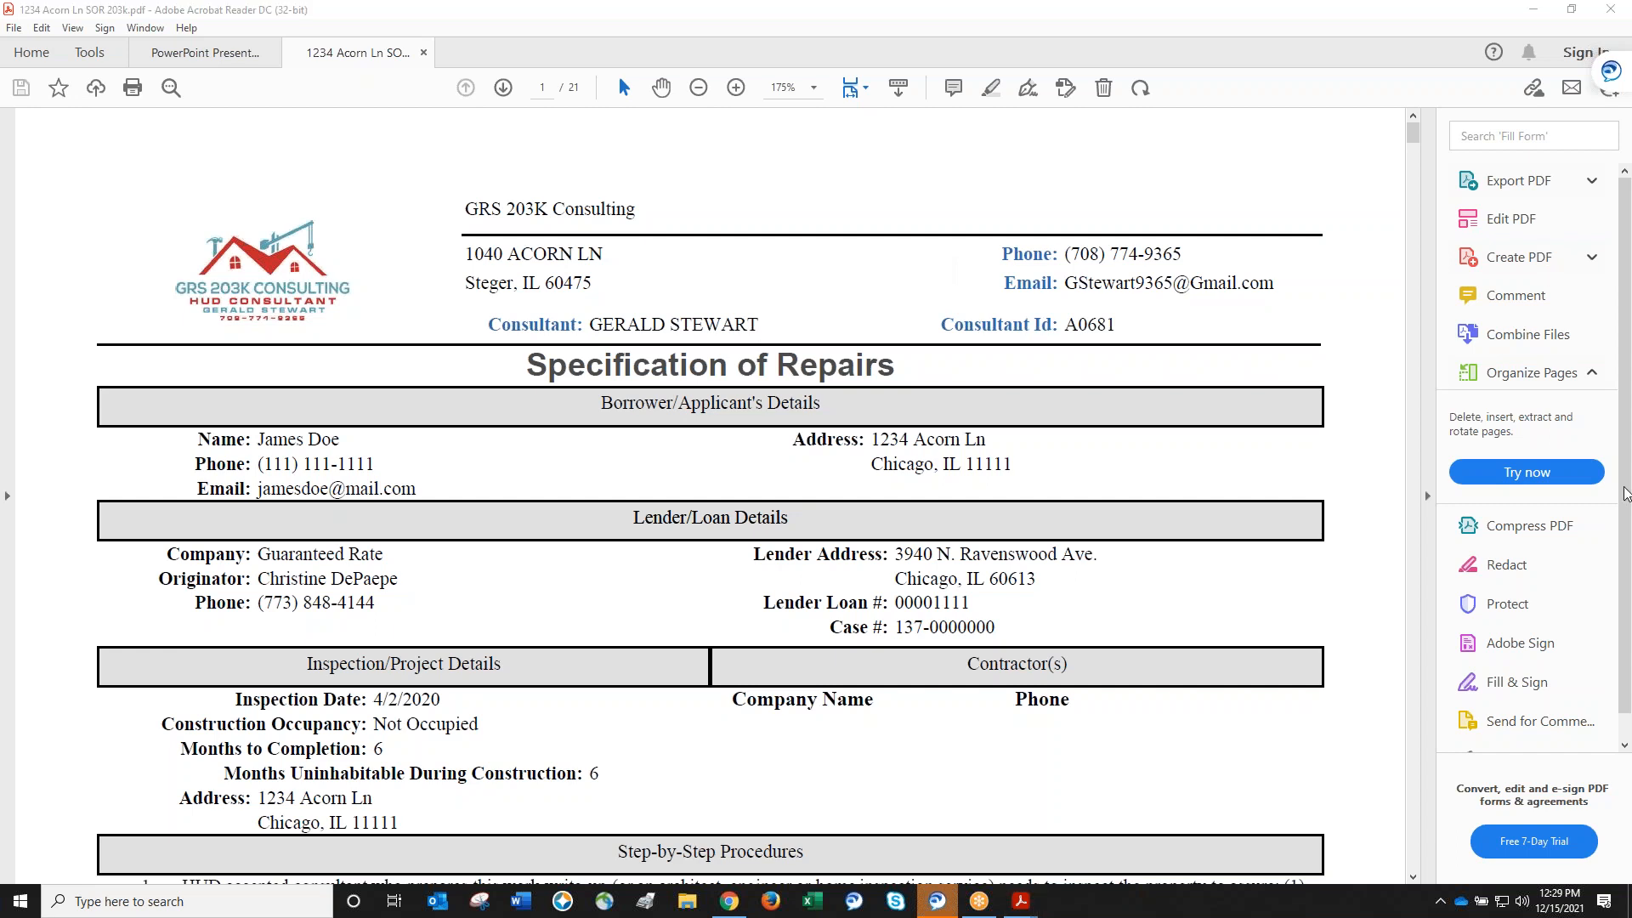
mouse_move(1629, 502)
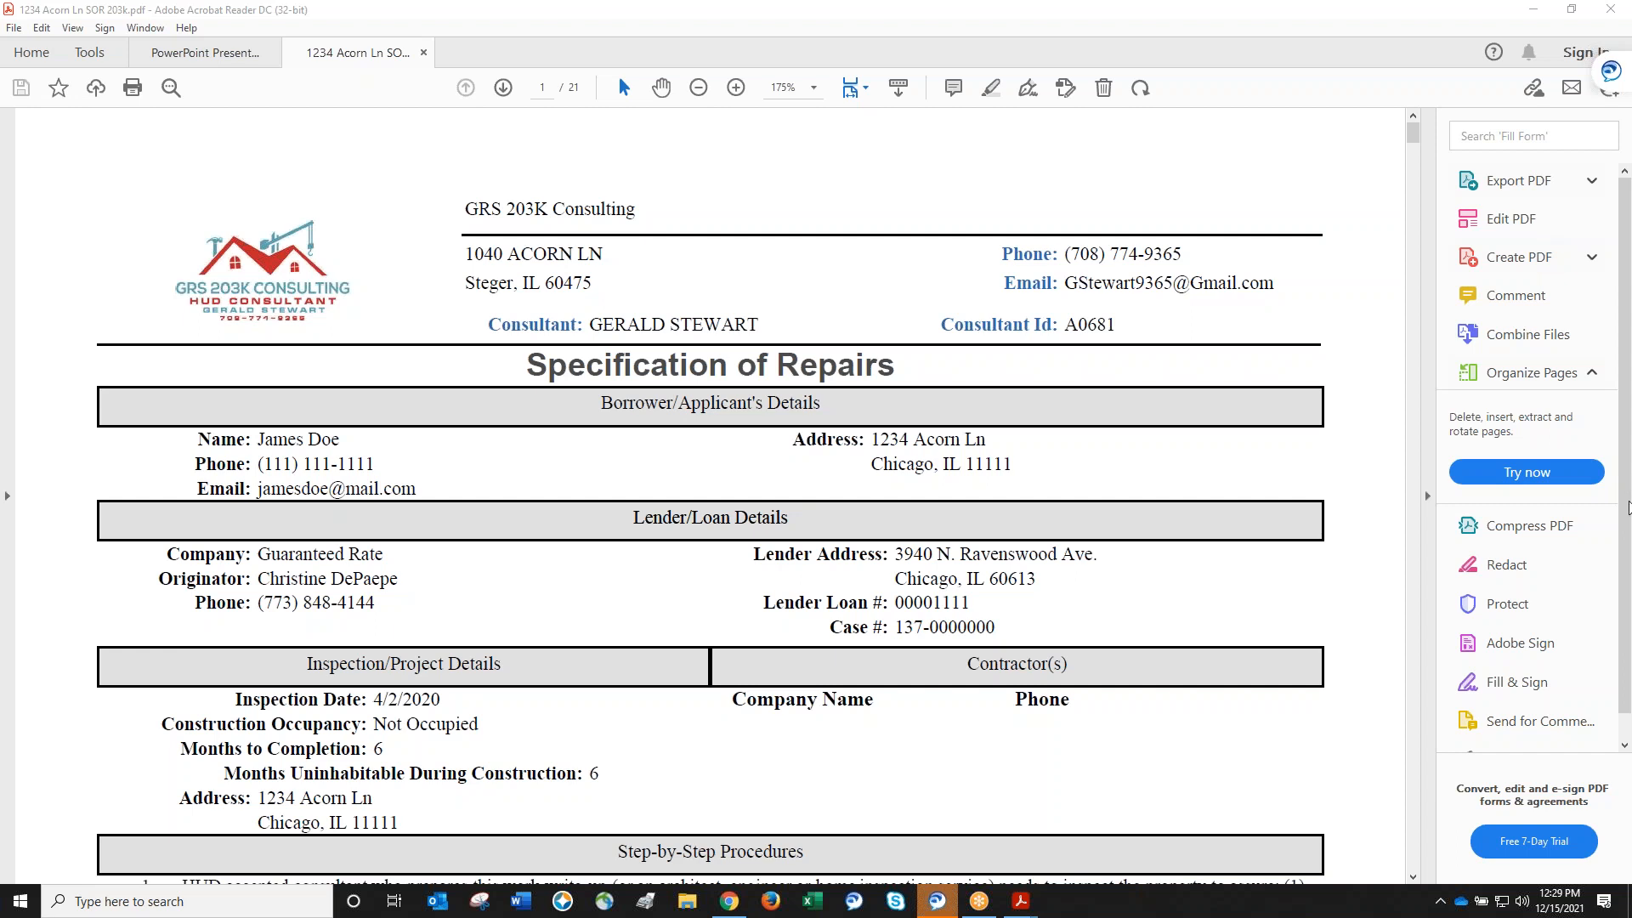
mouse_move(1587, 481)
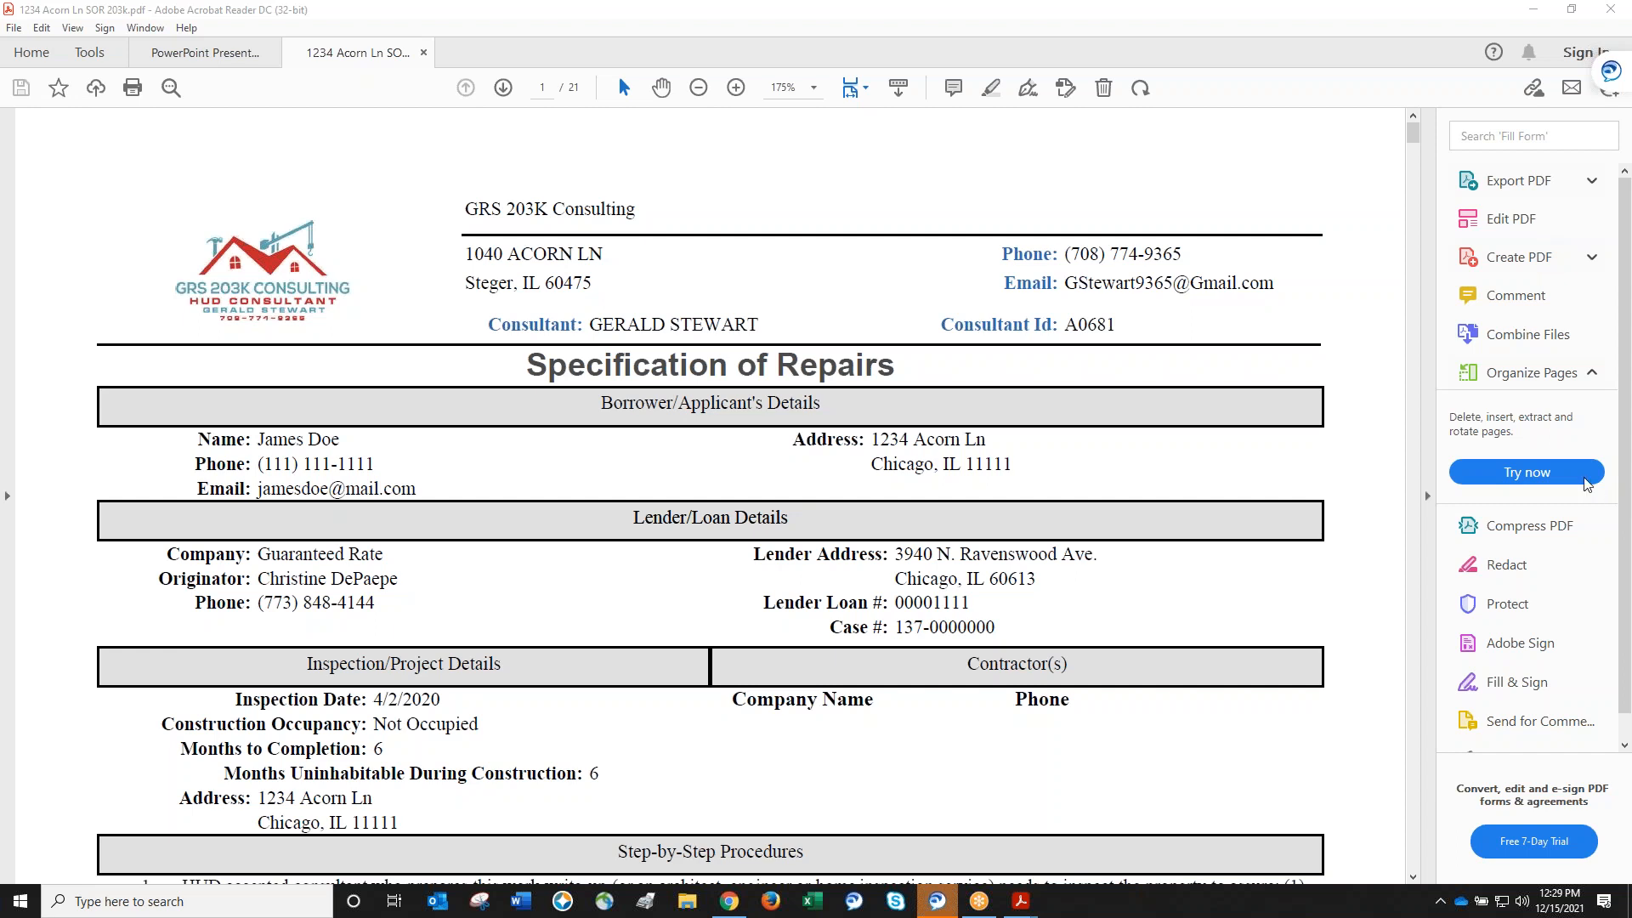
mouse_move(1466, 595)
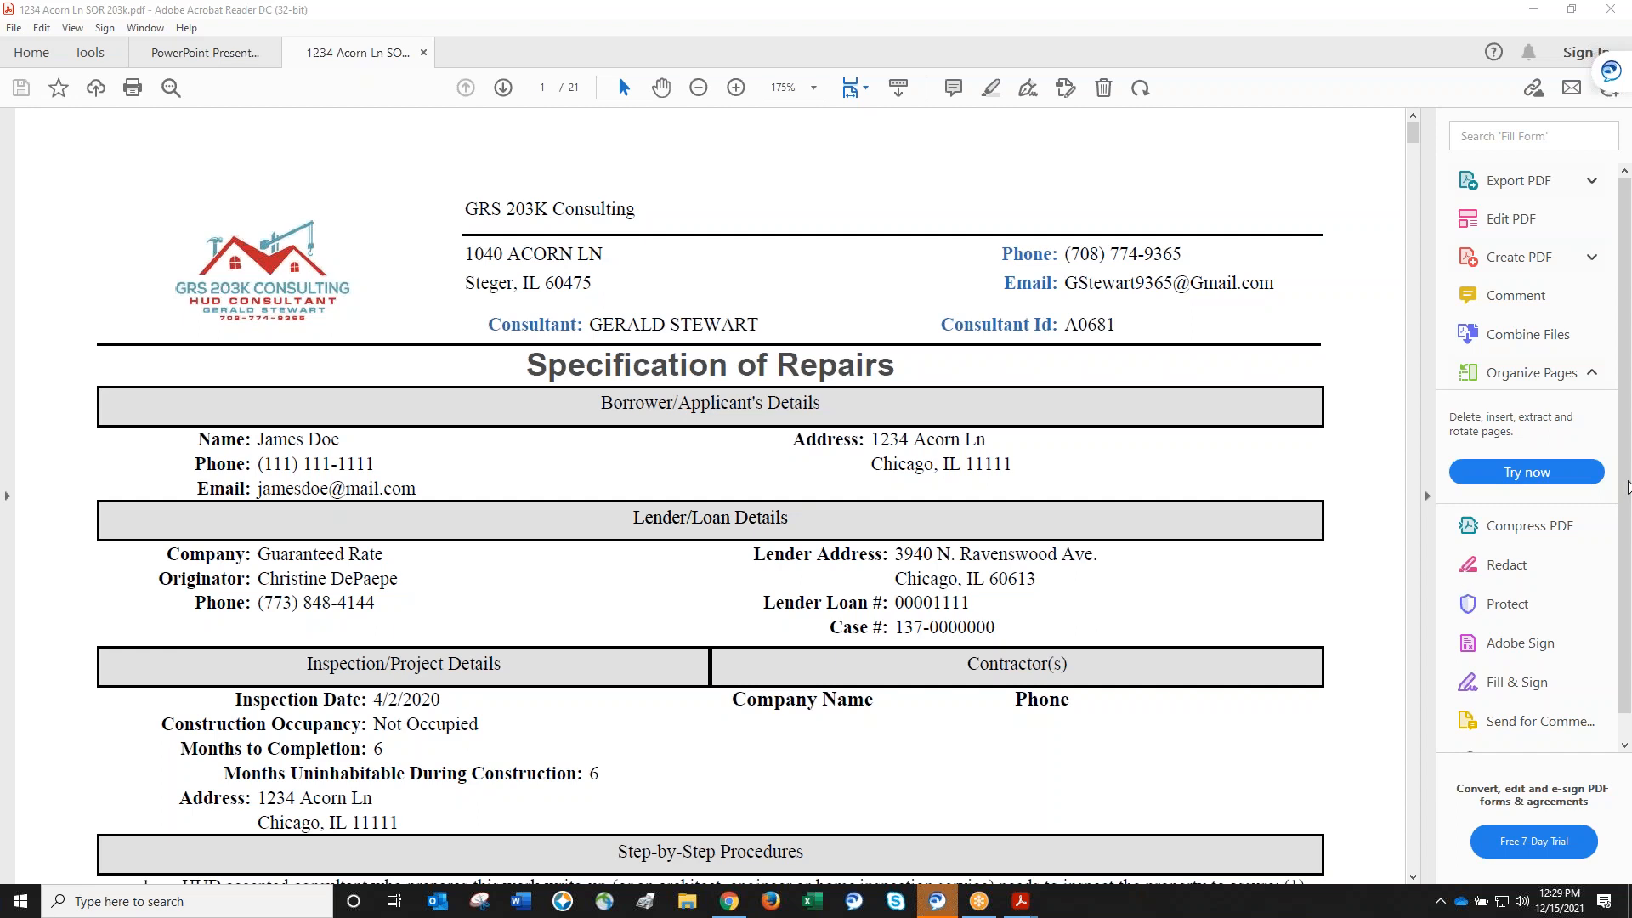
mouse_move(1379, 285)
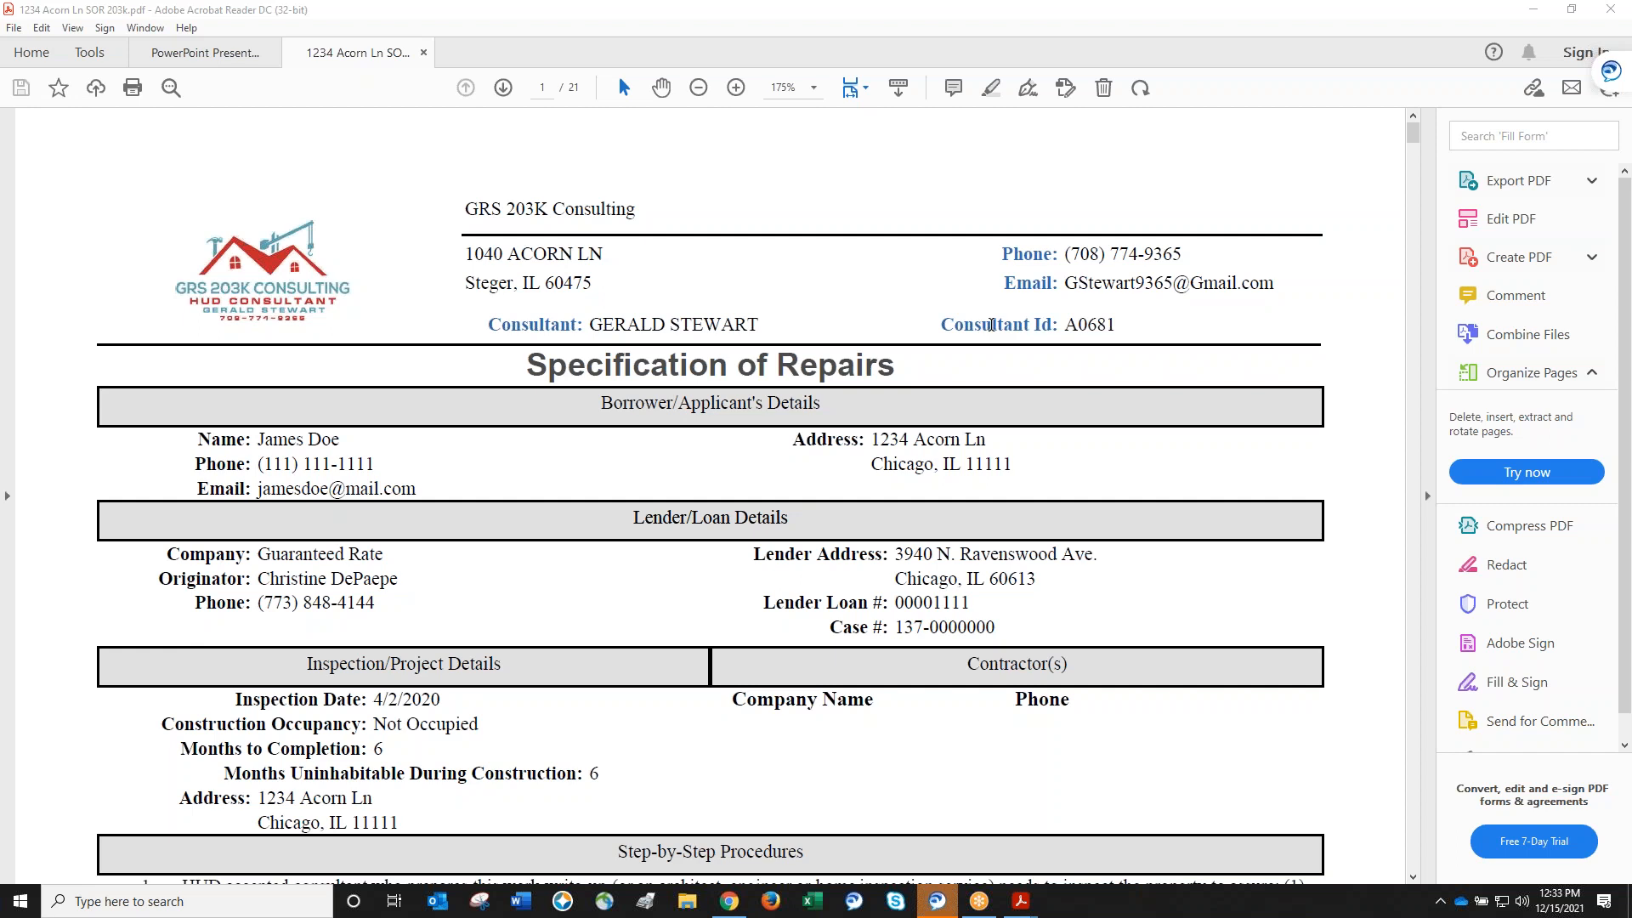
mouse_move(987, 7)
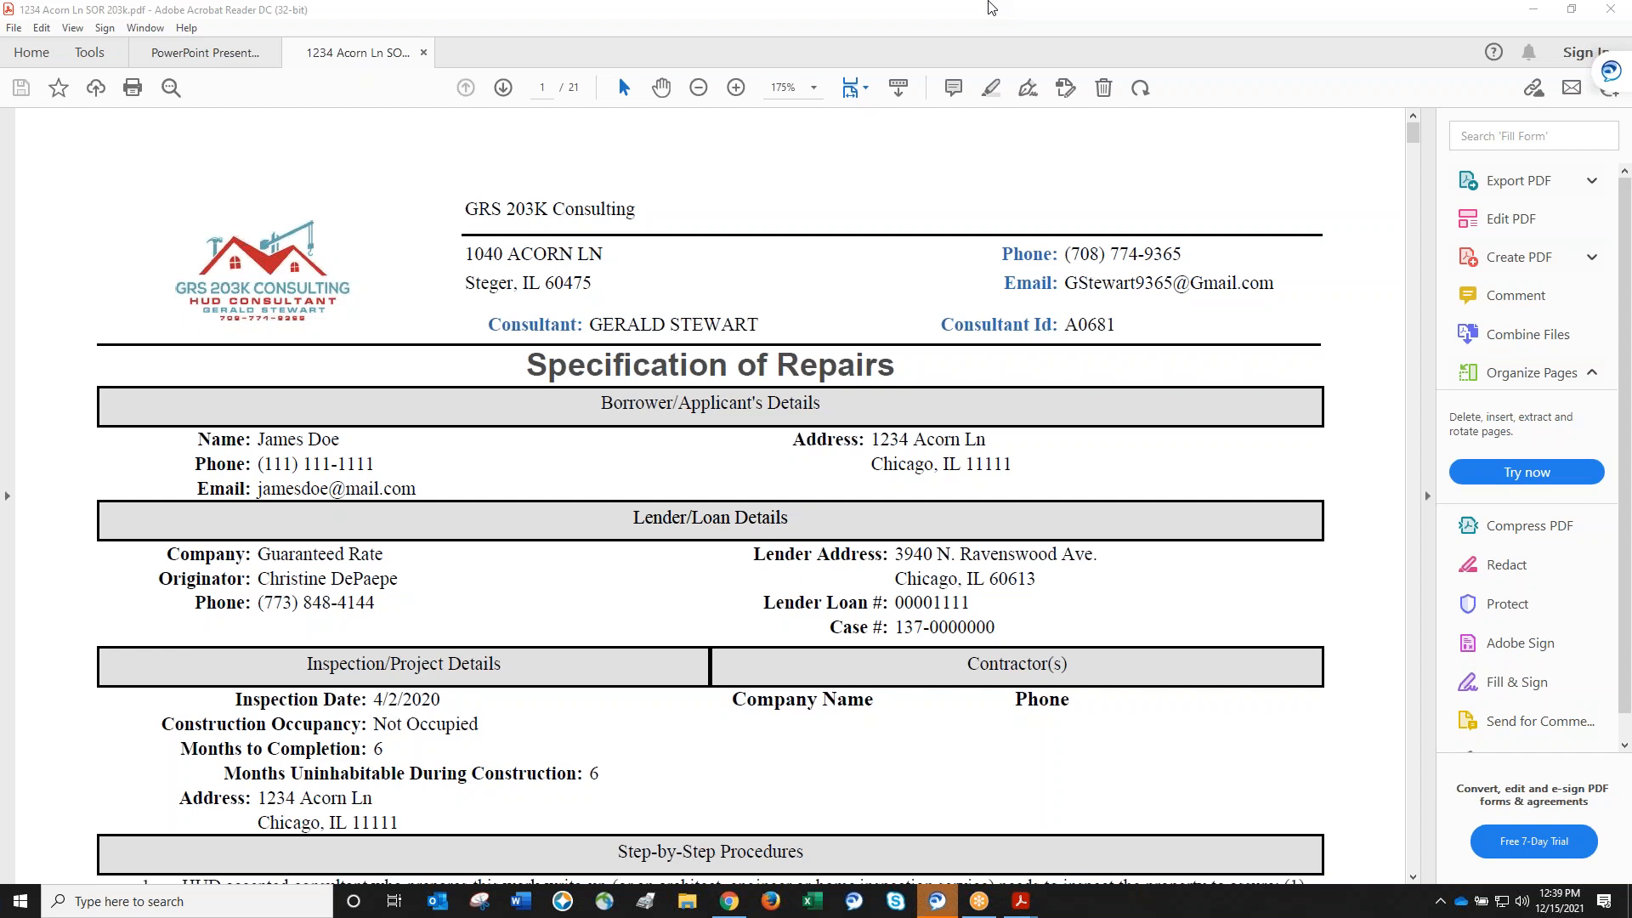
mouse_move(1391, 499)
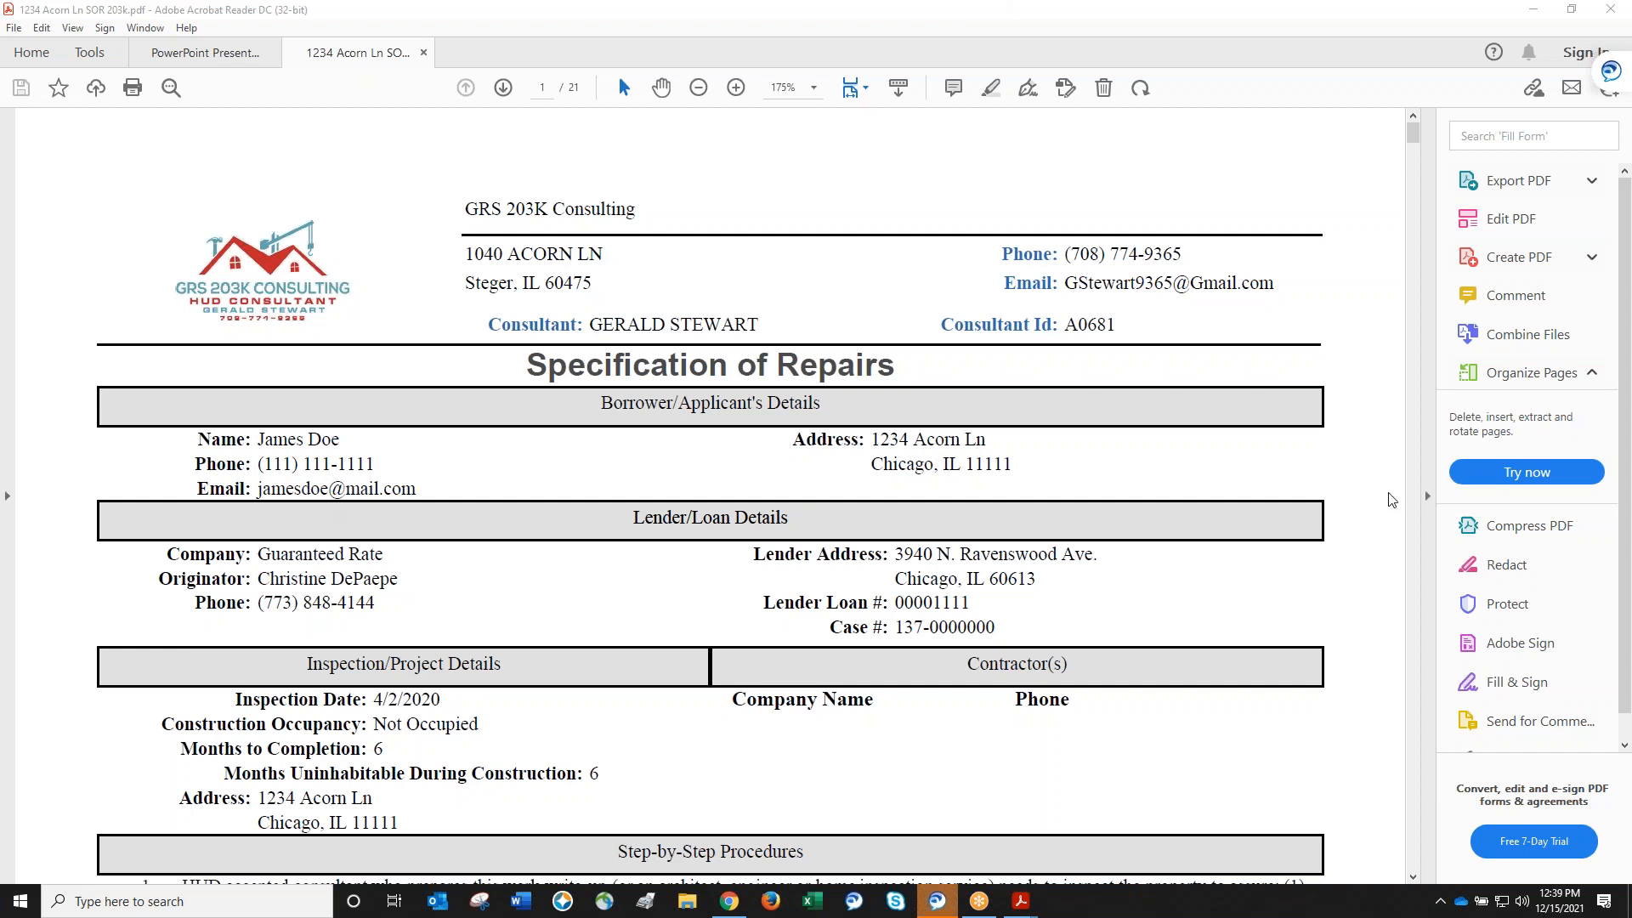
mouse_move(1394, 861)
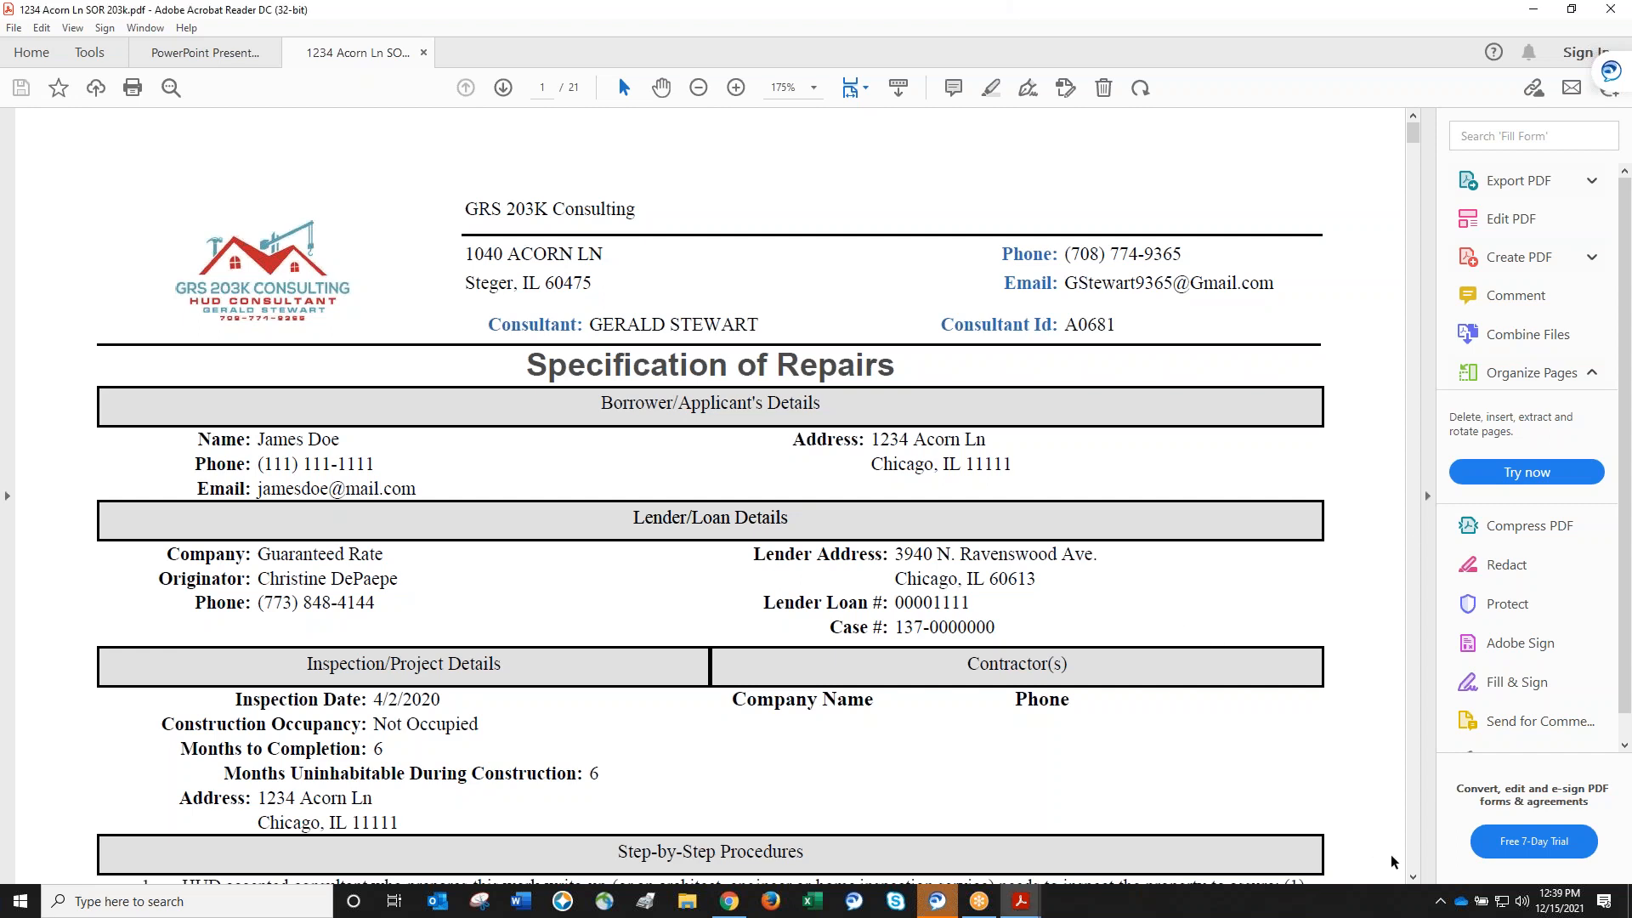
scroll(down, 3)
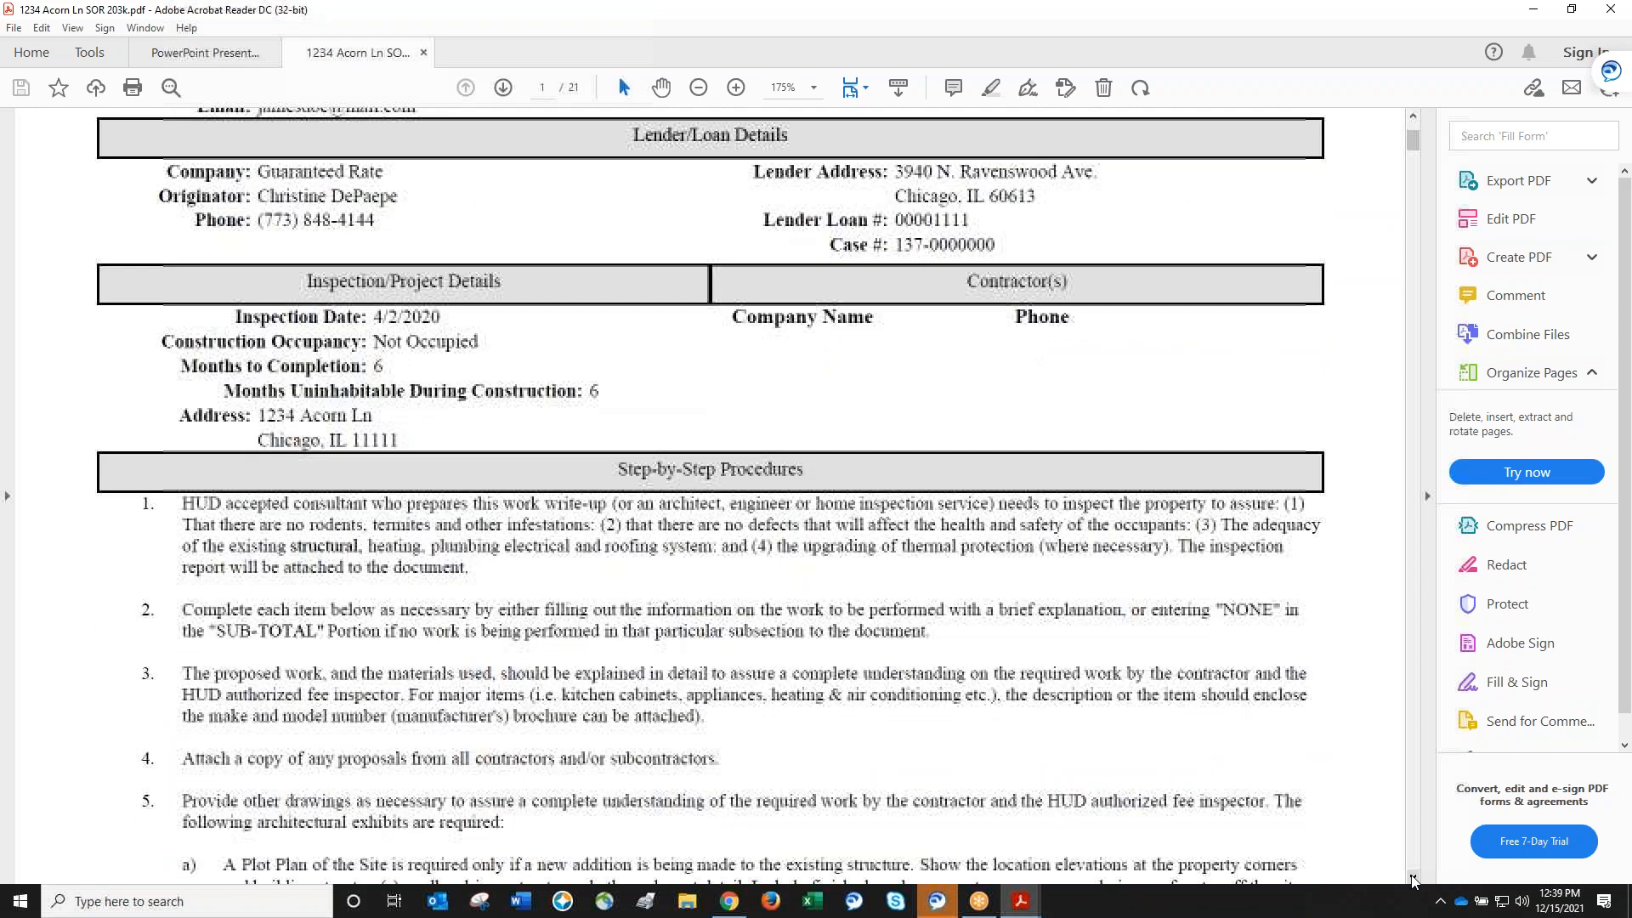
click(818, 87)
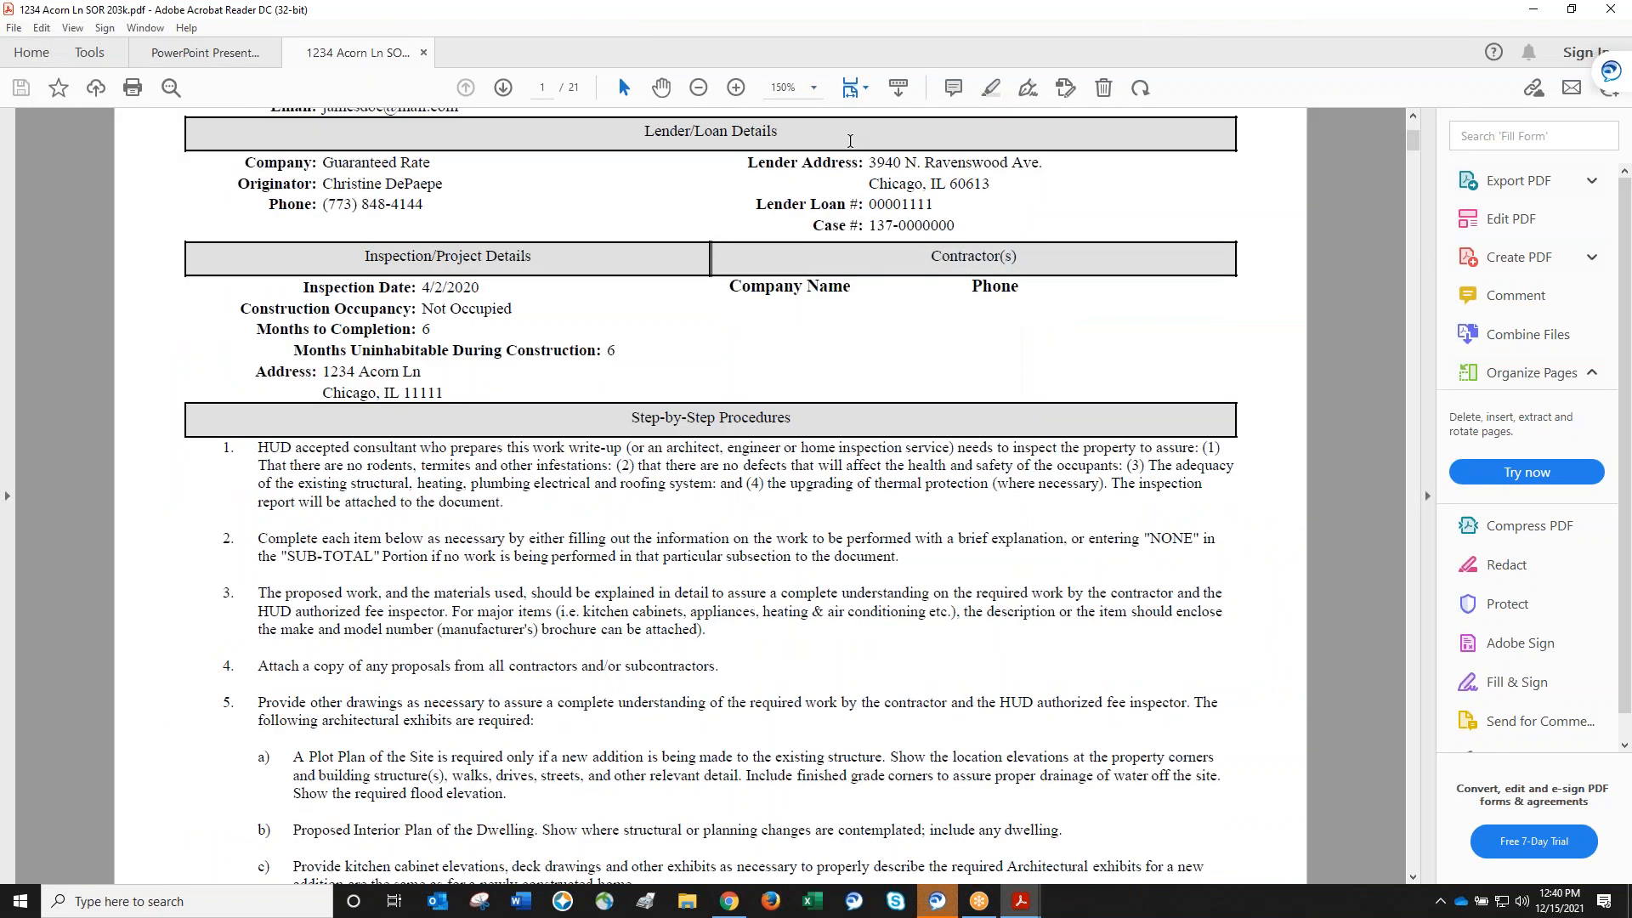
click(814, 87)
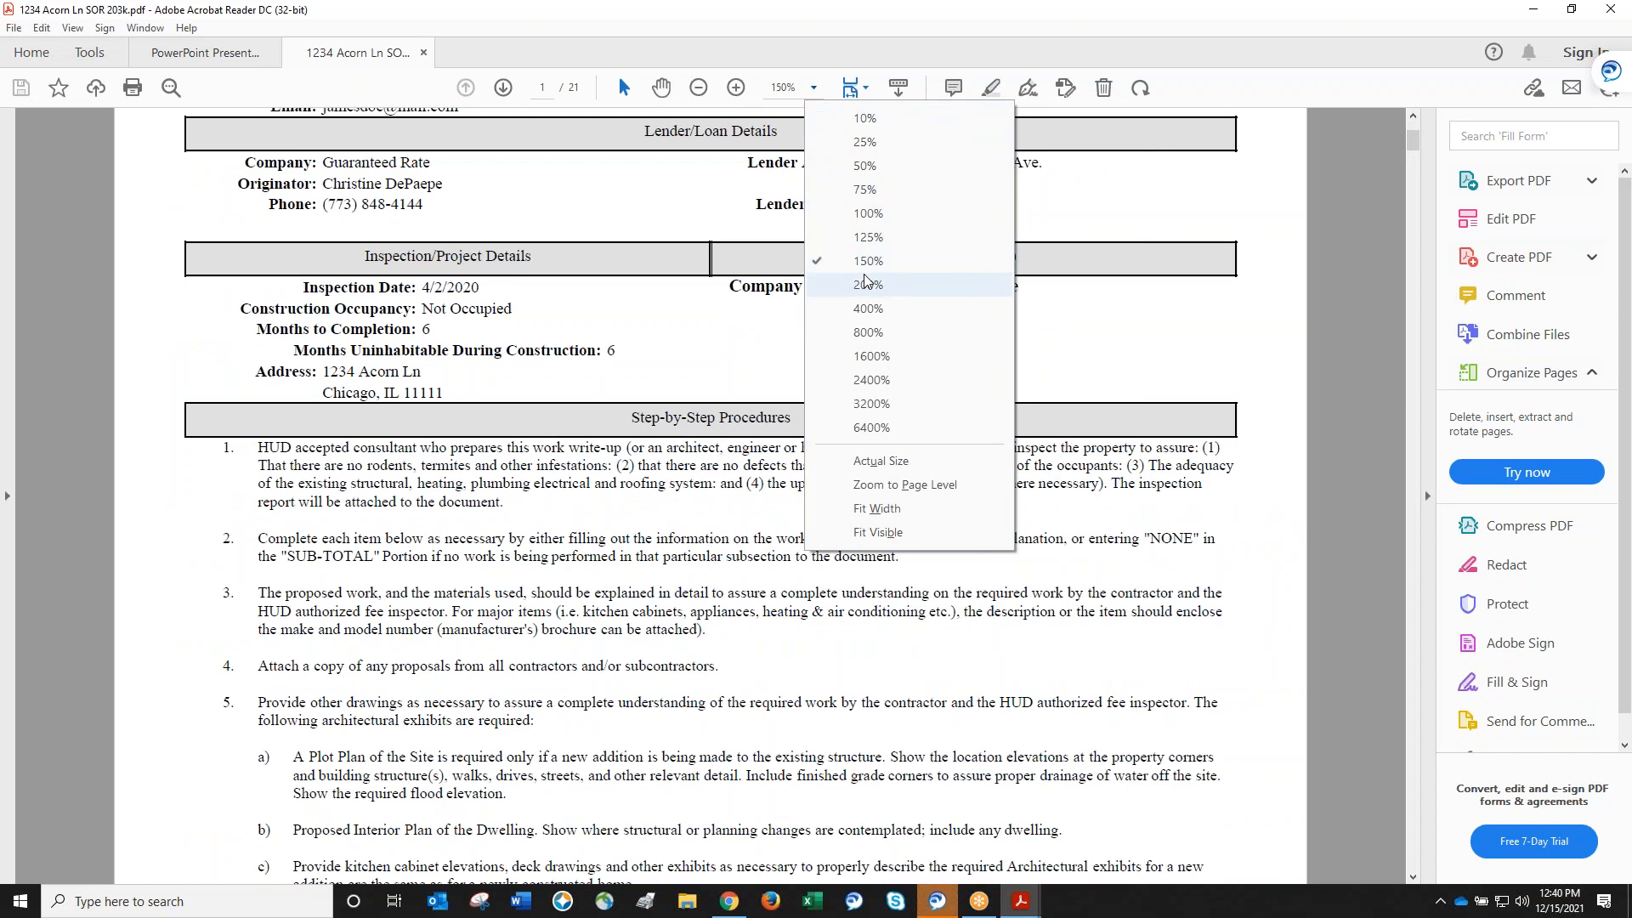
click(865, 261)
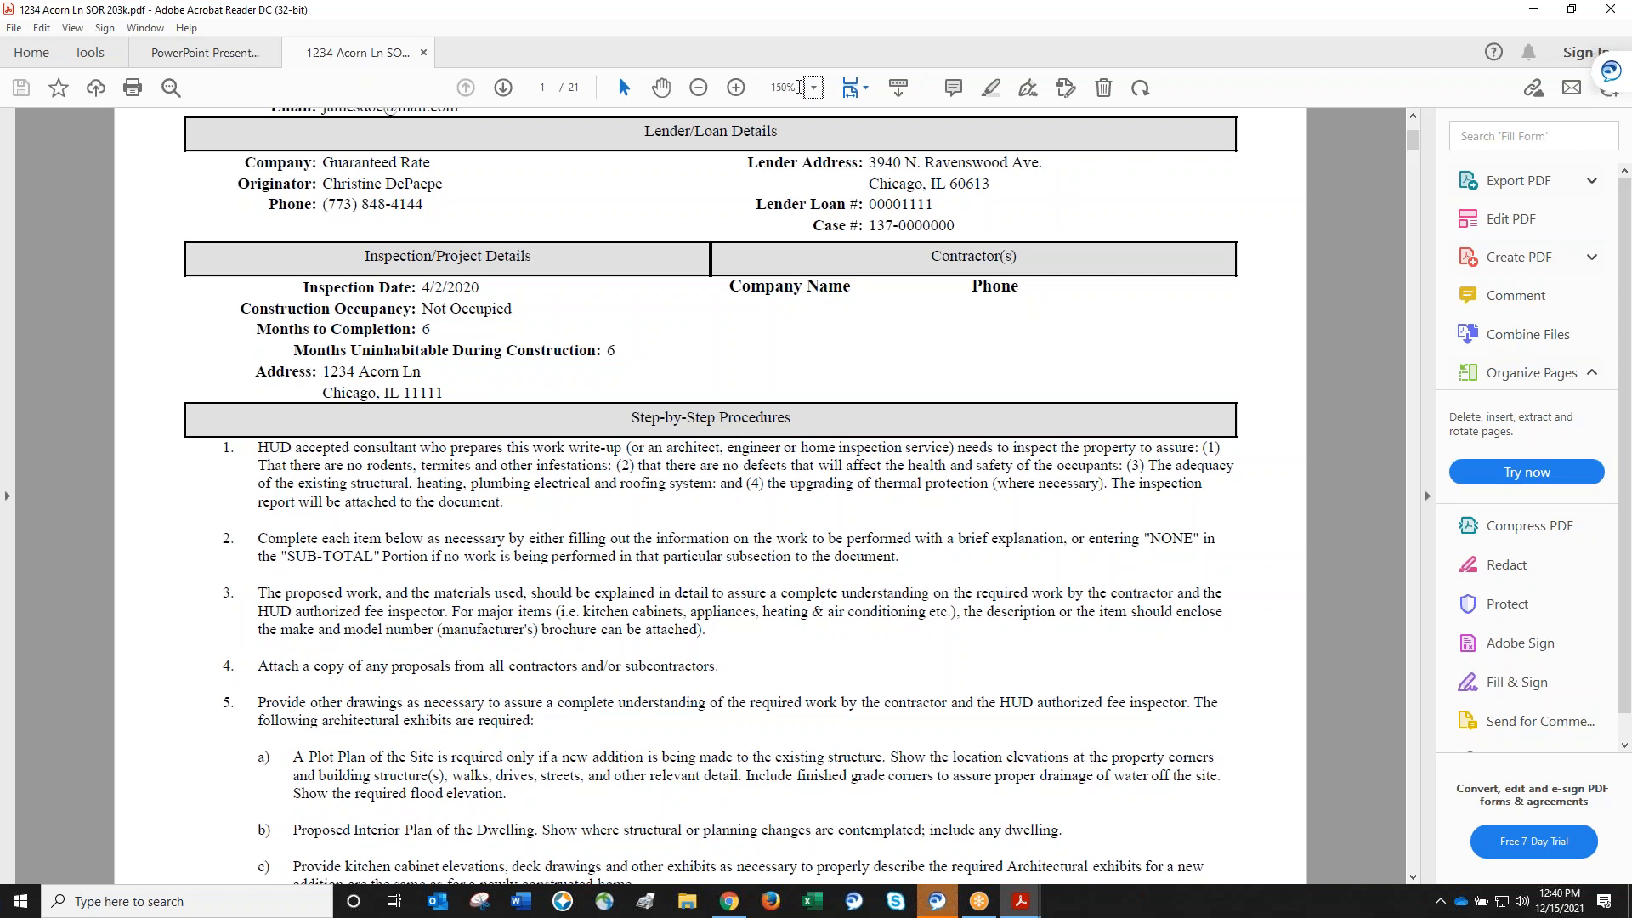
click(821, 87)
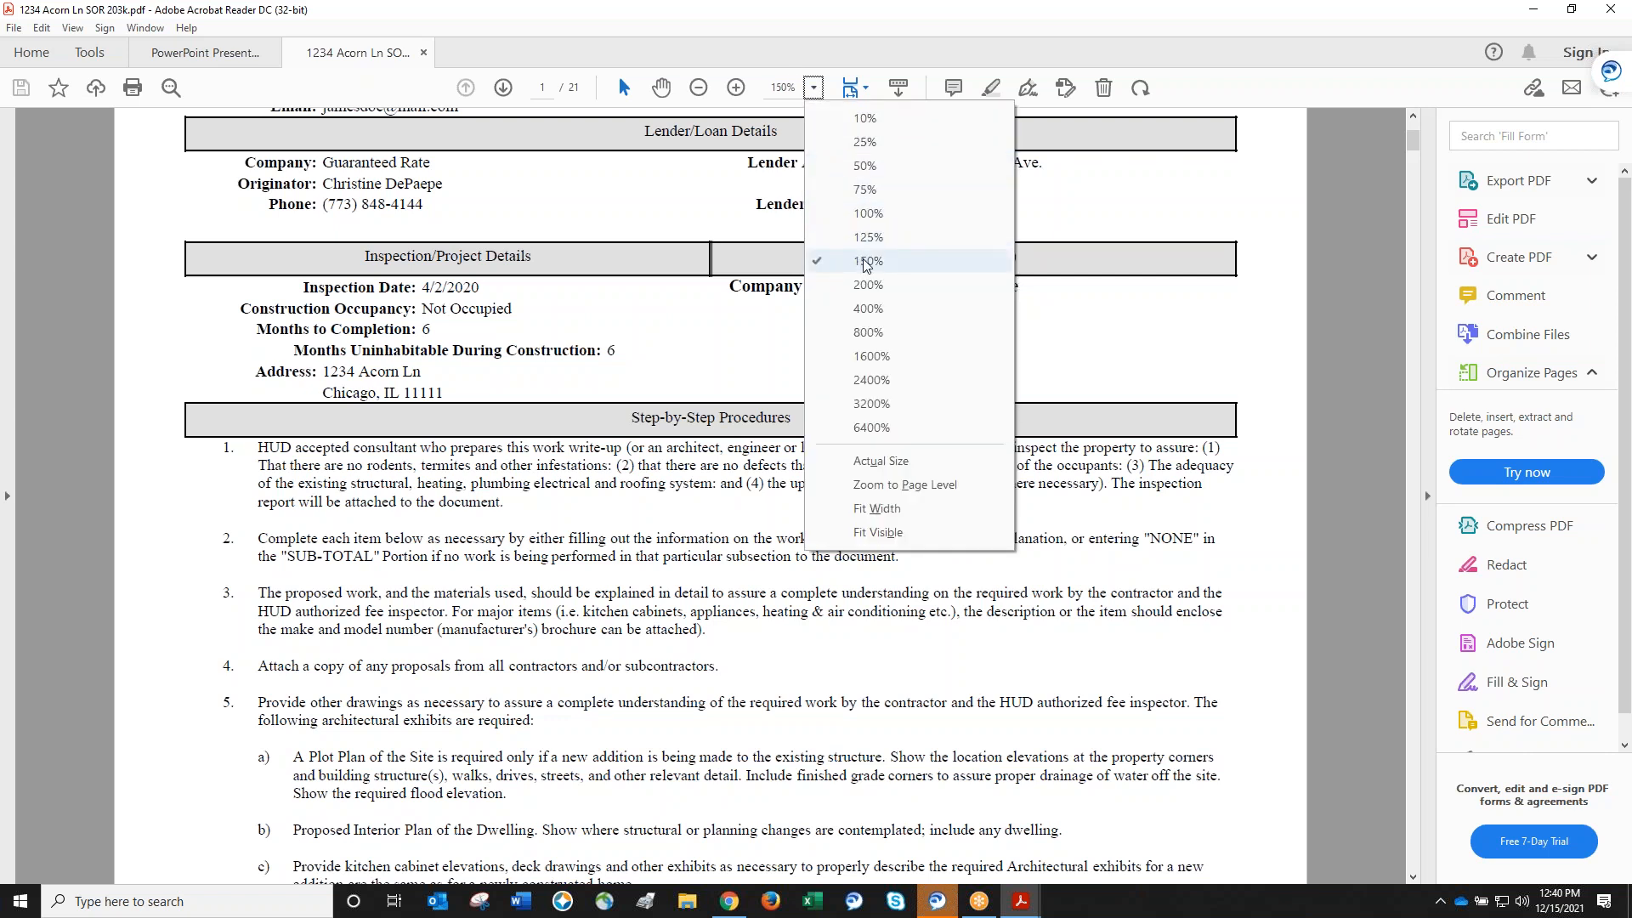
click(869, 285)
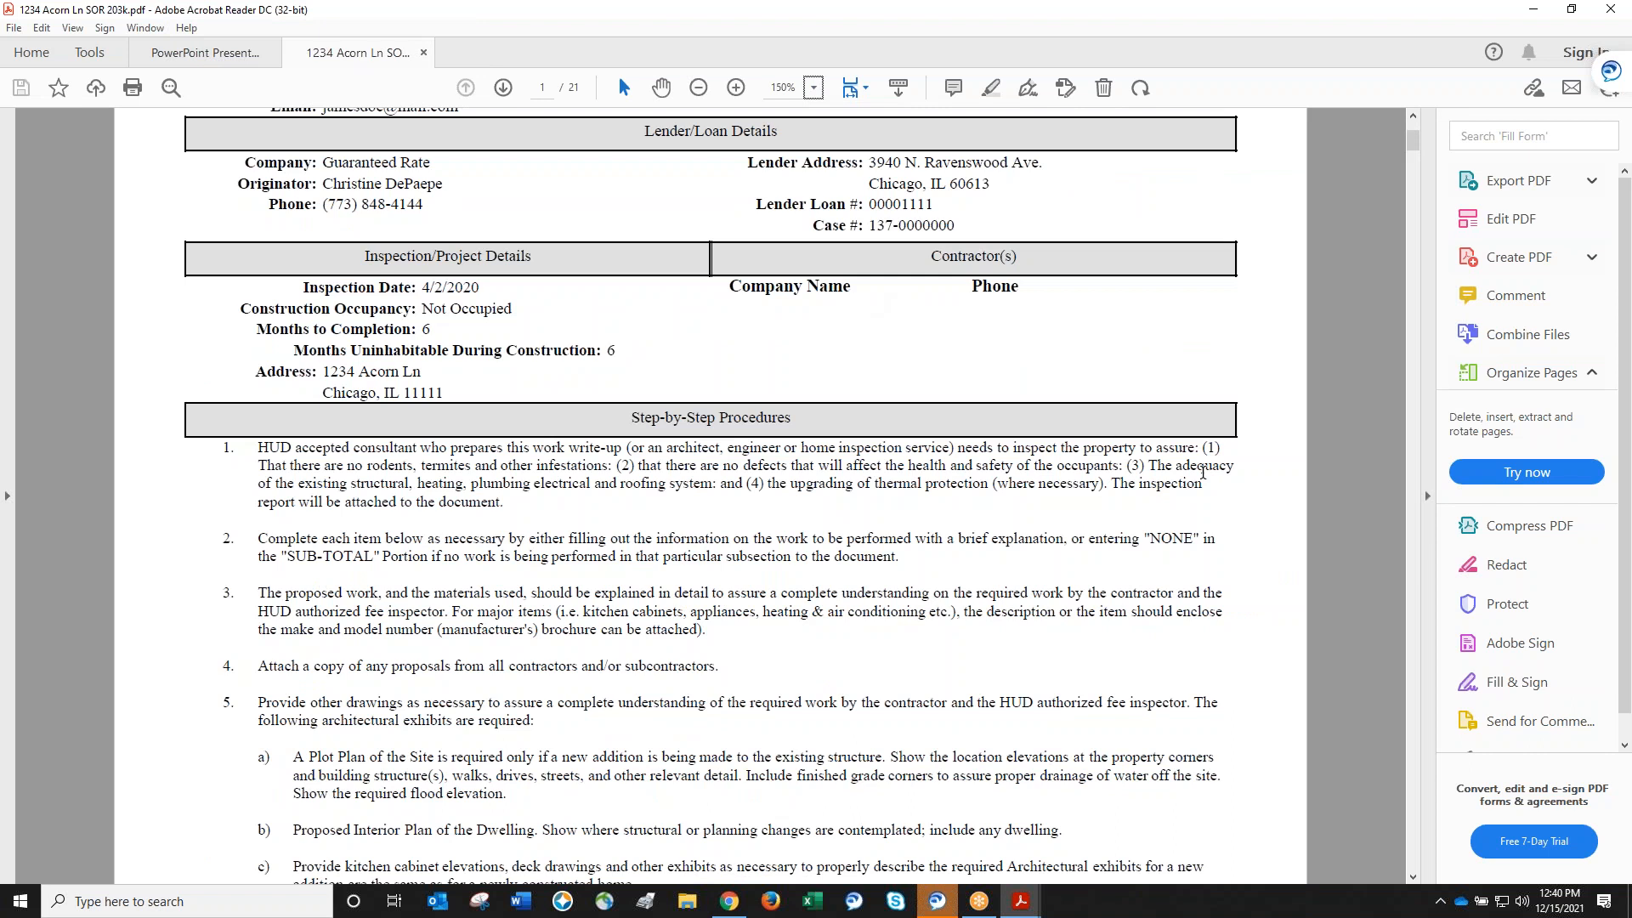
click(815, 86)
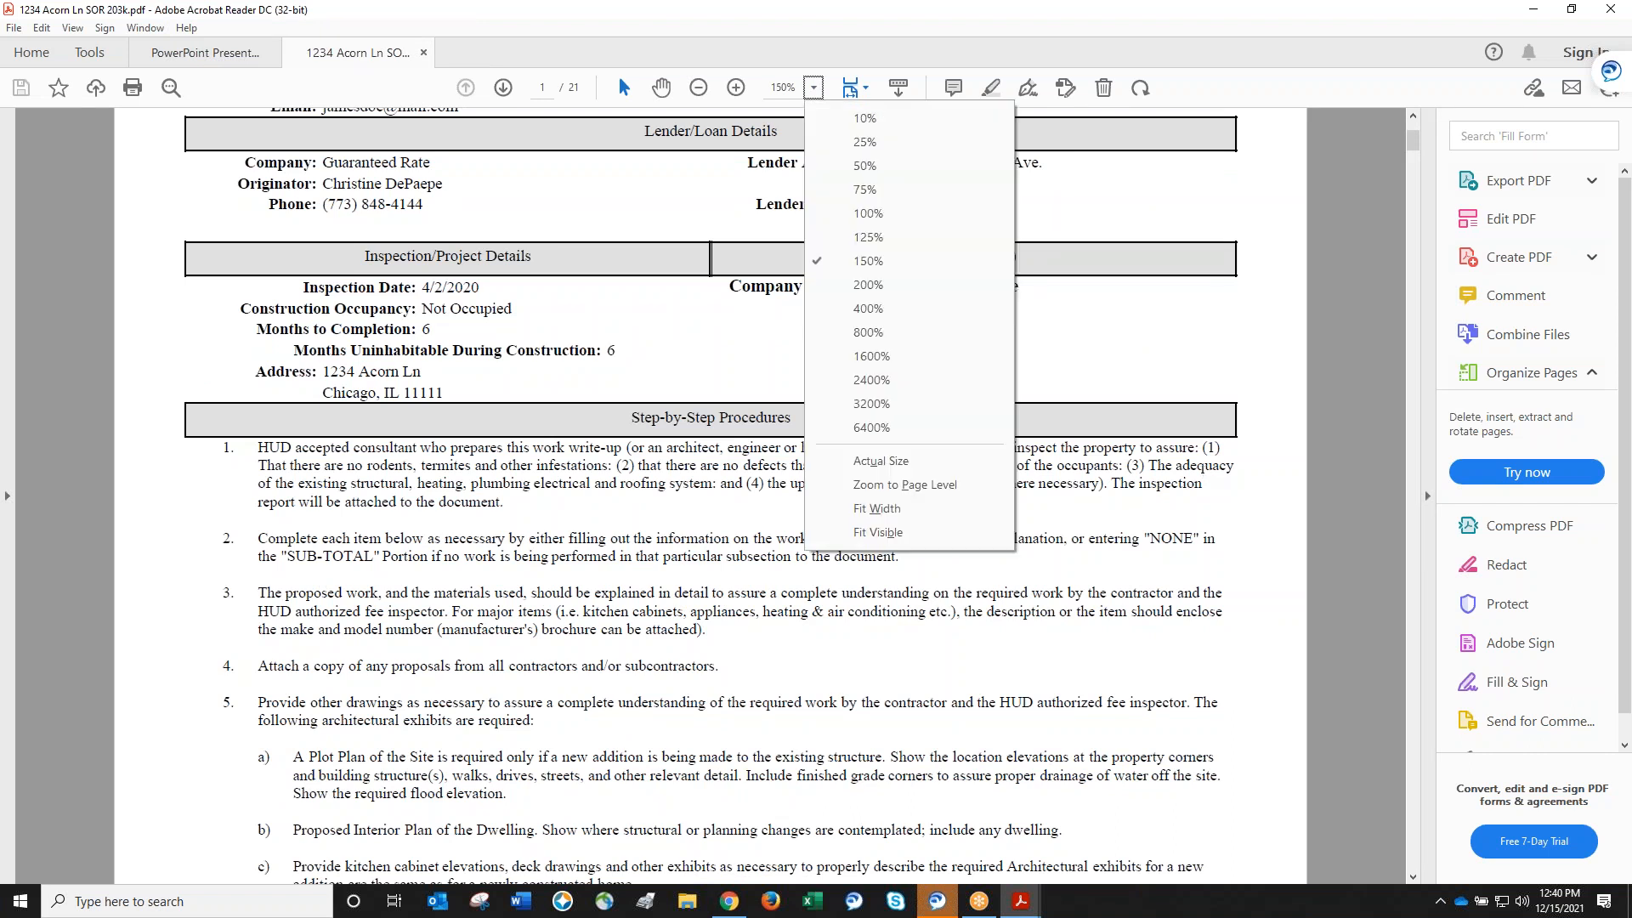
click(865, 261)
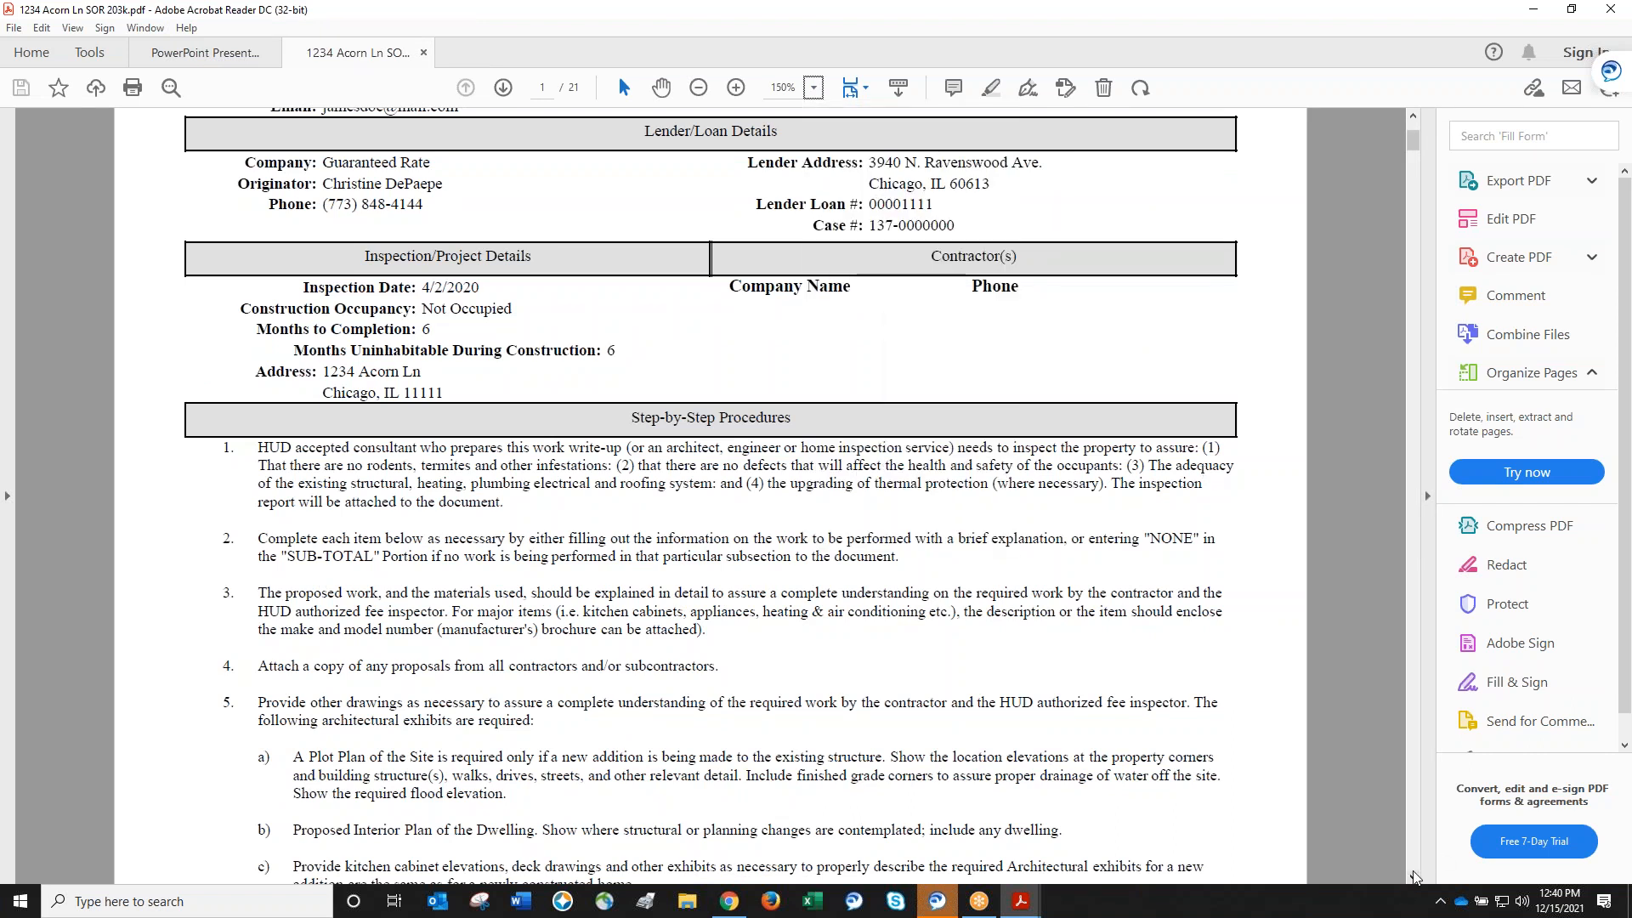
Scroll past the Roof subtotal and Shutters heading to page 4's Rear Porch item.
scroll(down, 3)
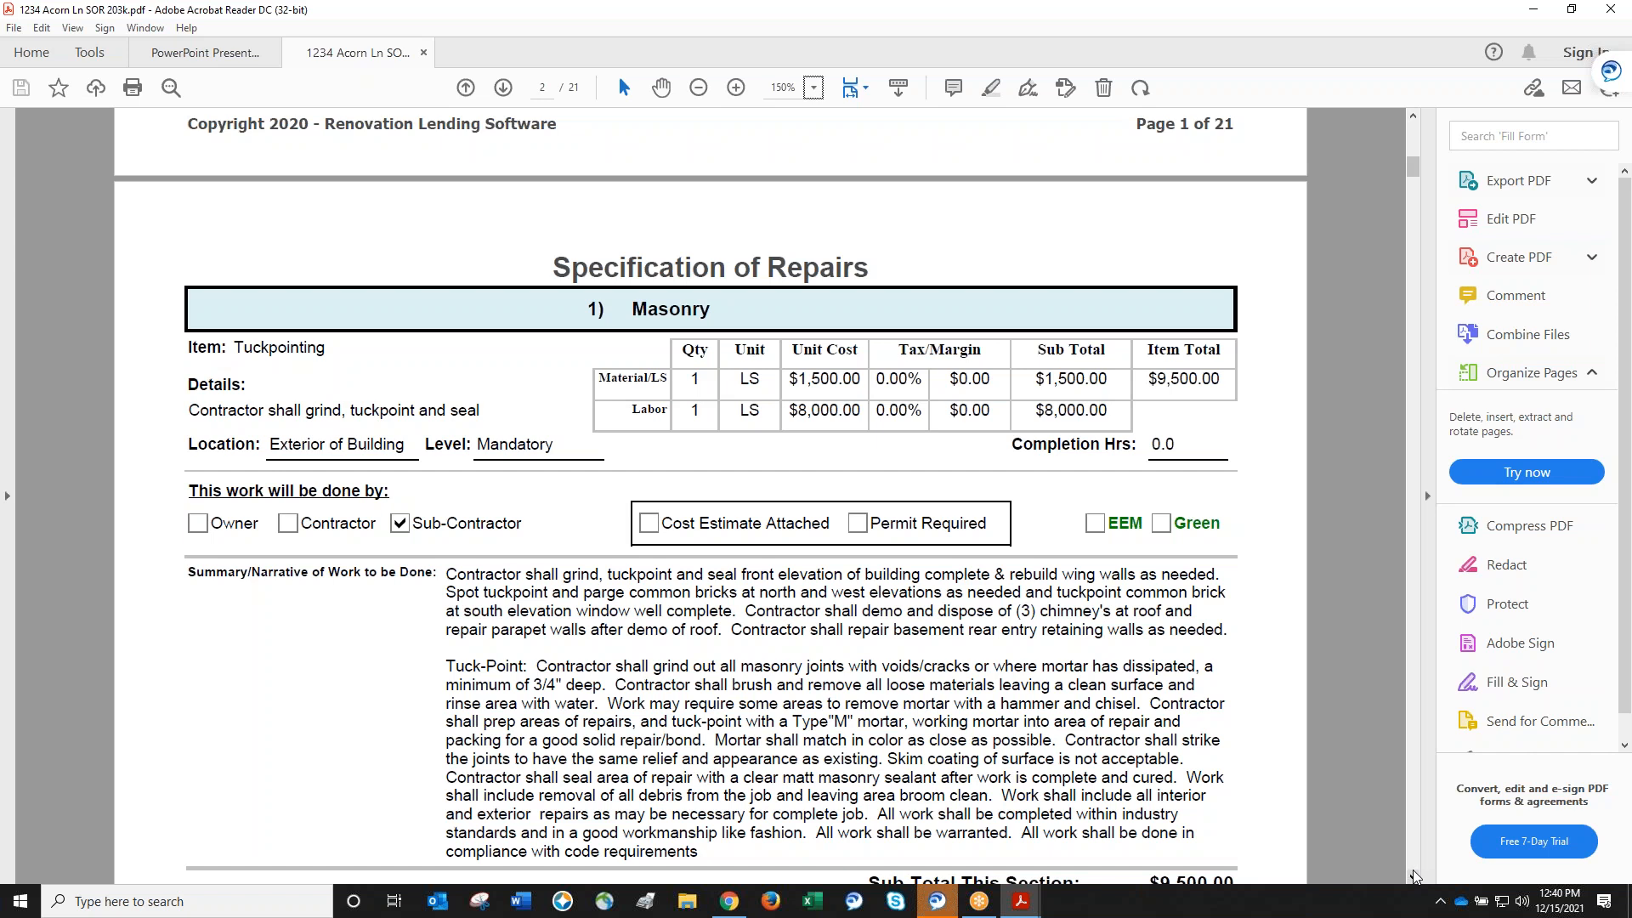
scroll(down, 3)
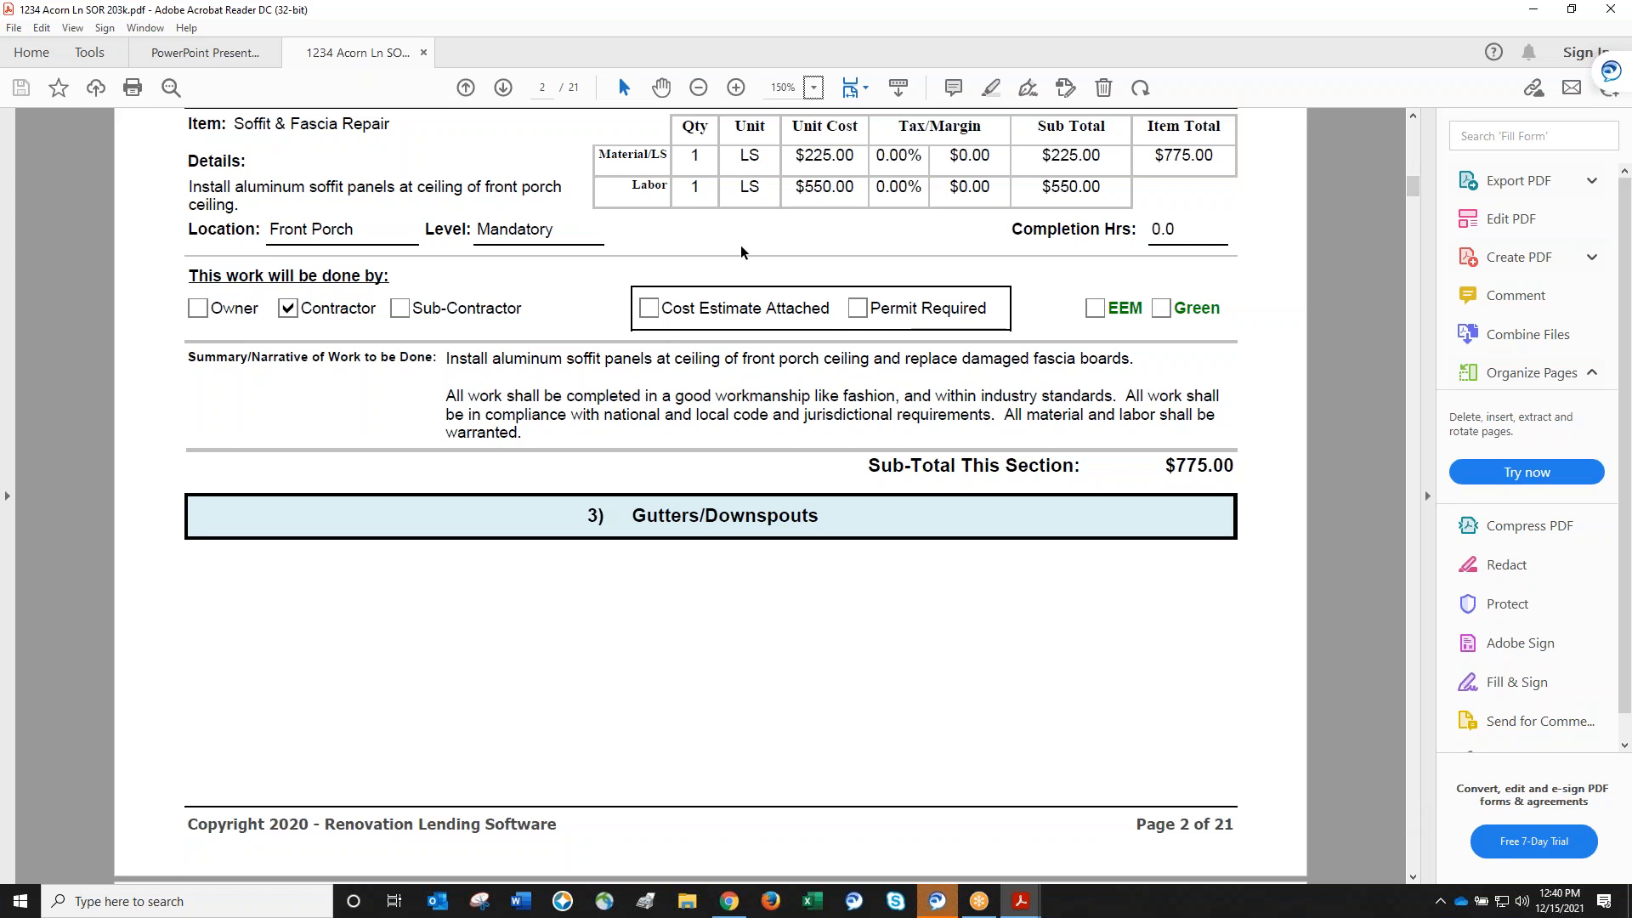
mouse_move(1411, 884)
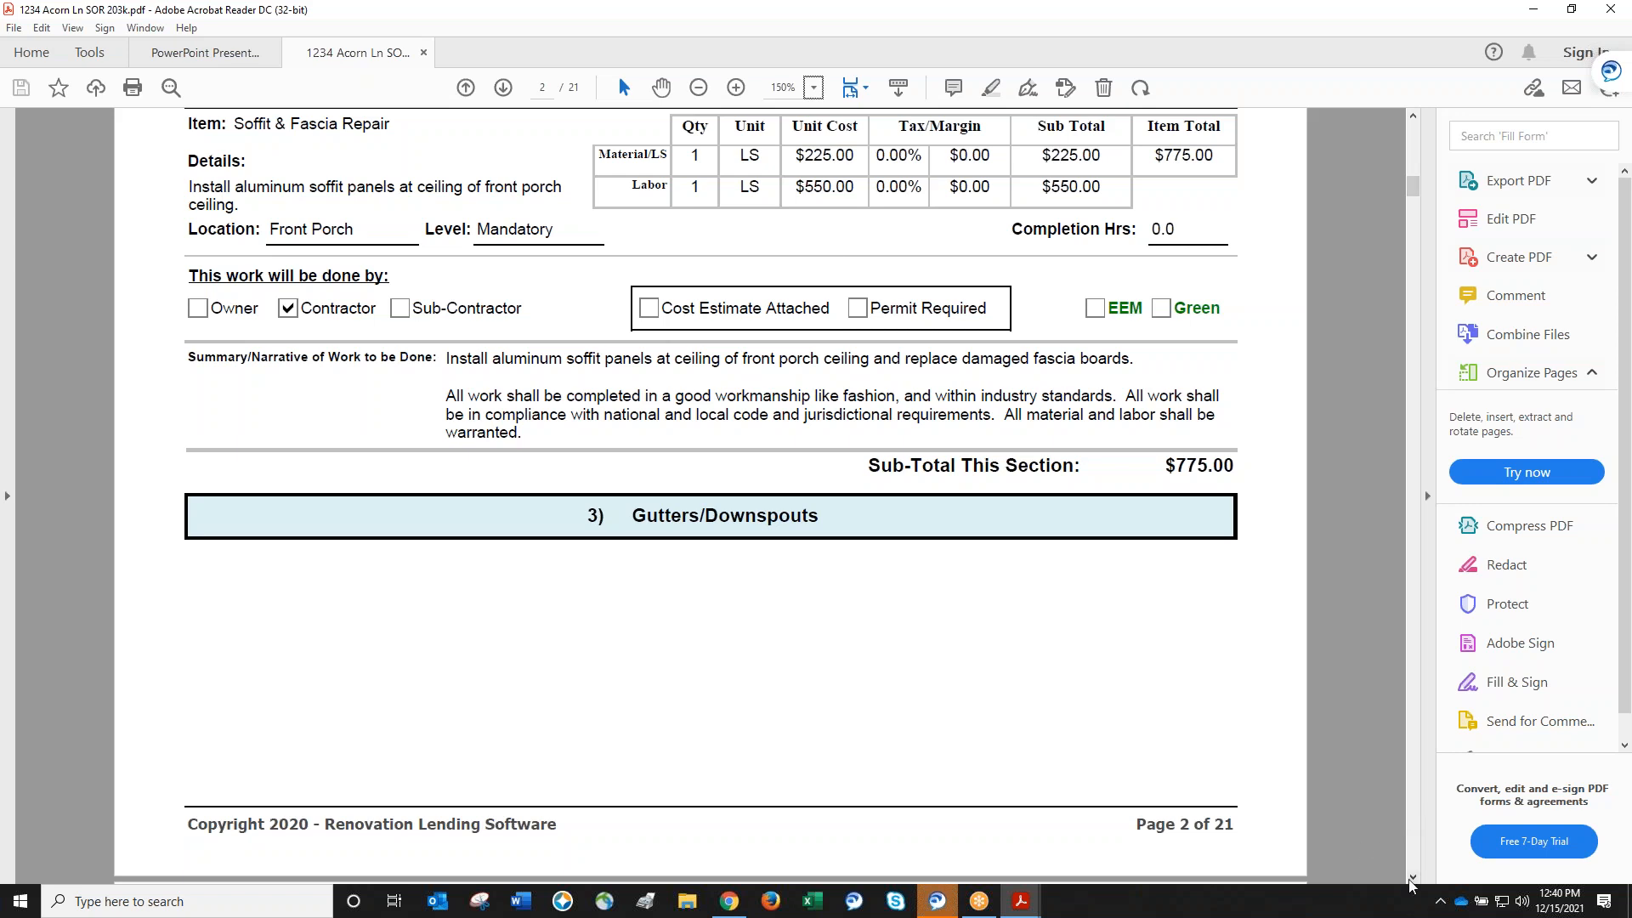
scroll(down, 3)
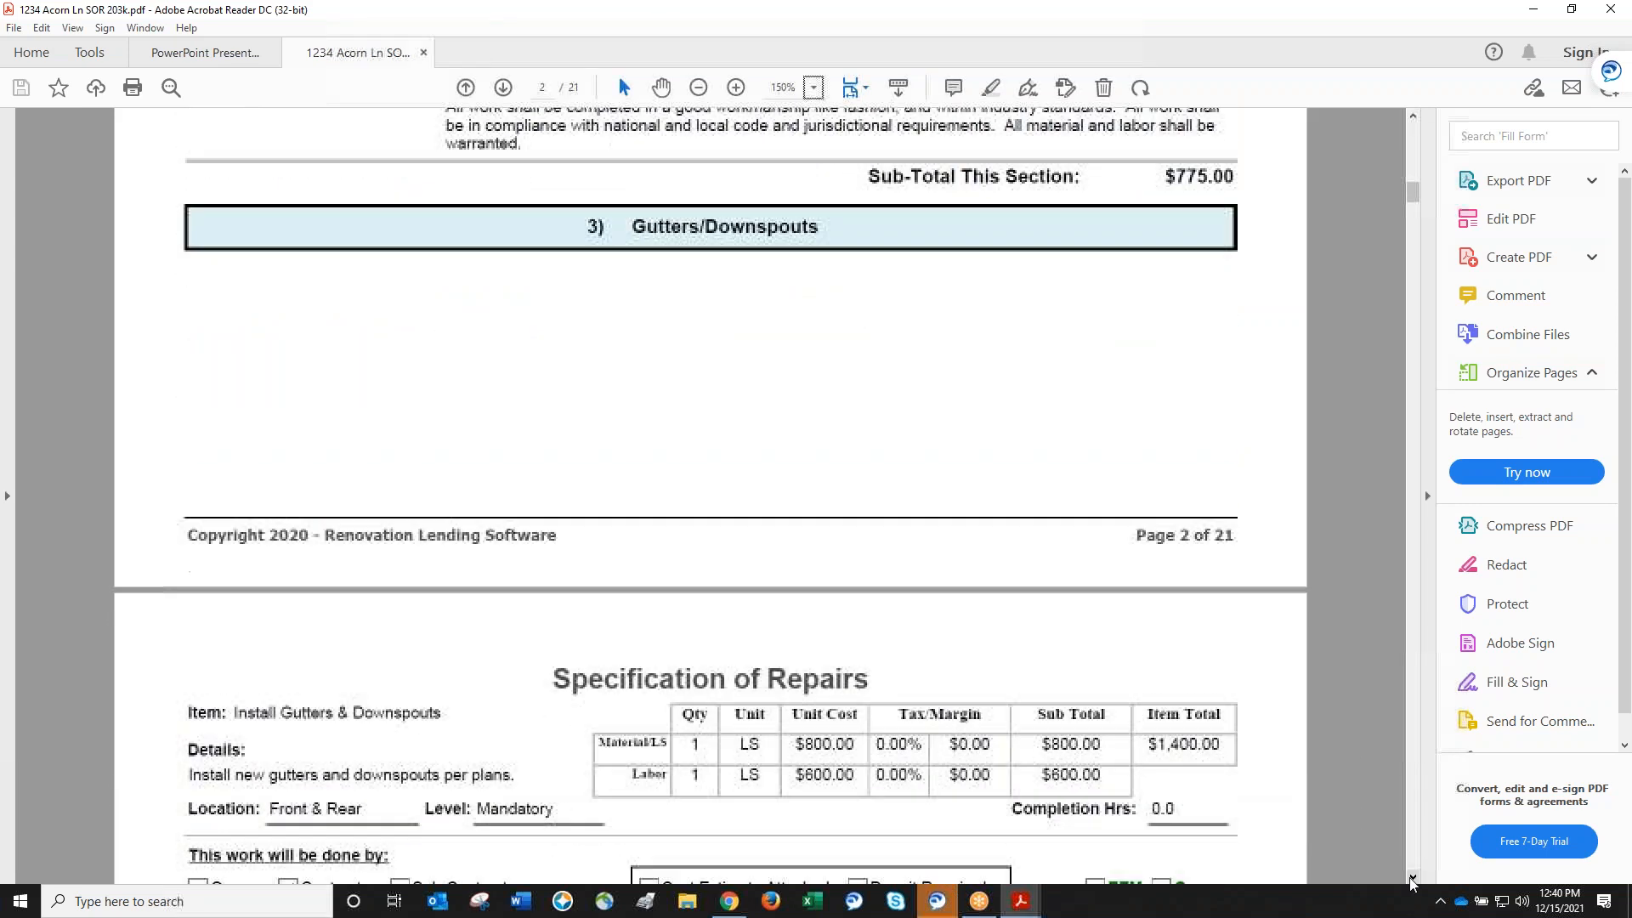
scroll(down, 3)
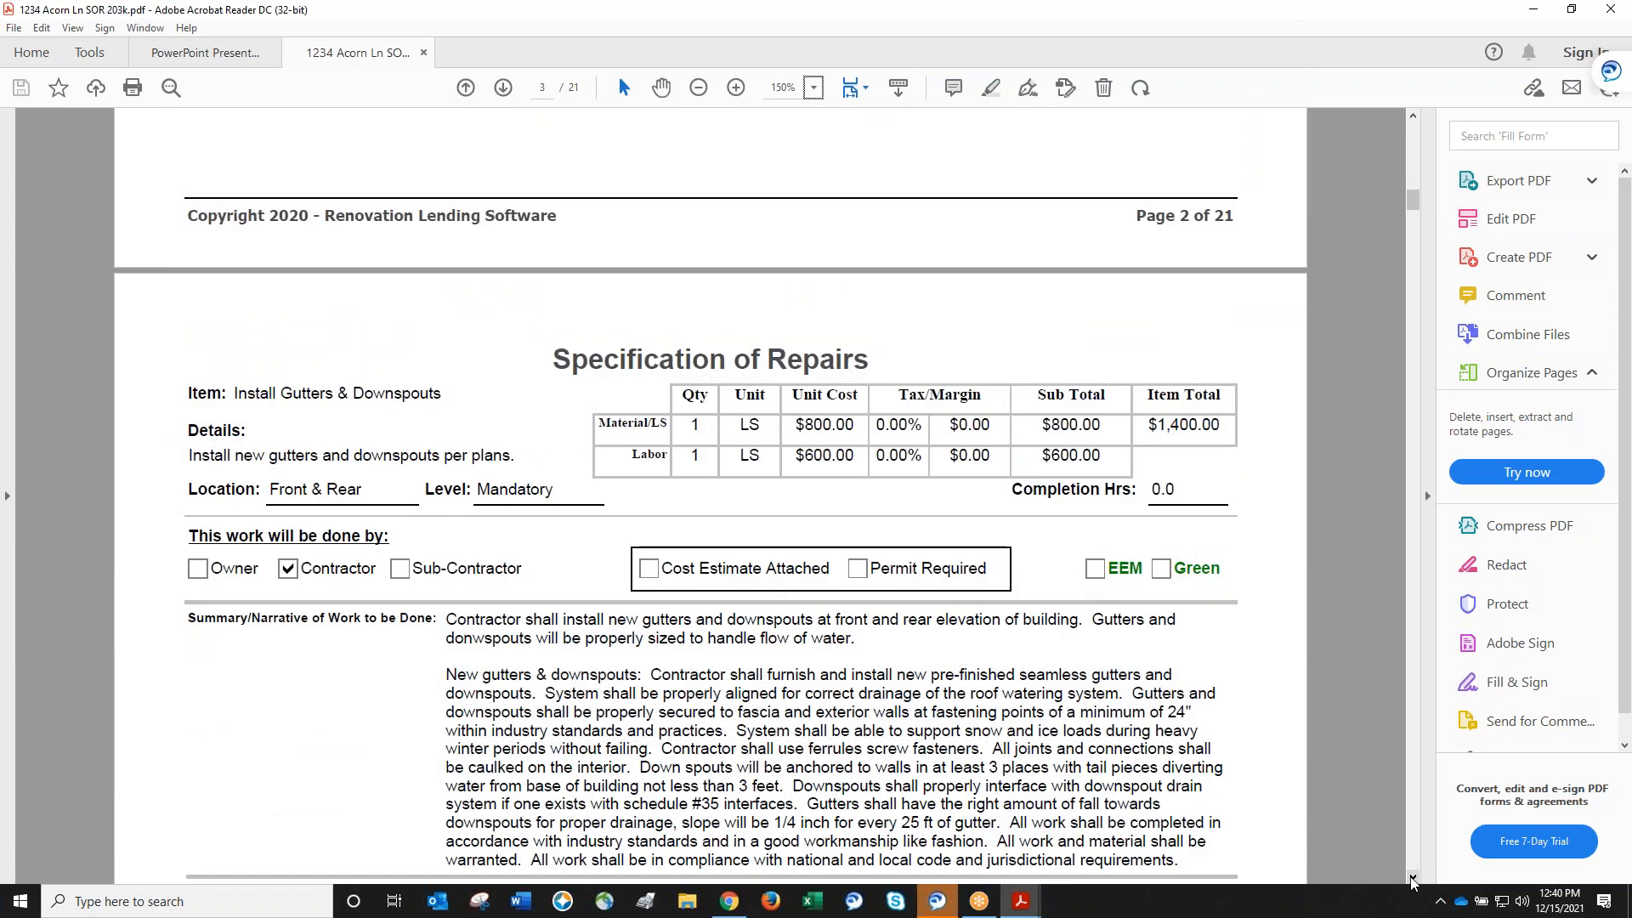
scroll(down, 3)
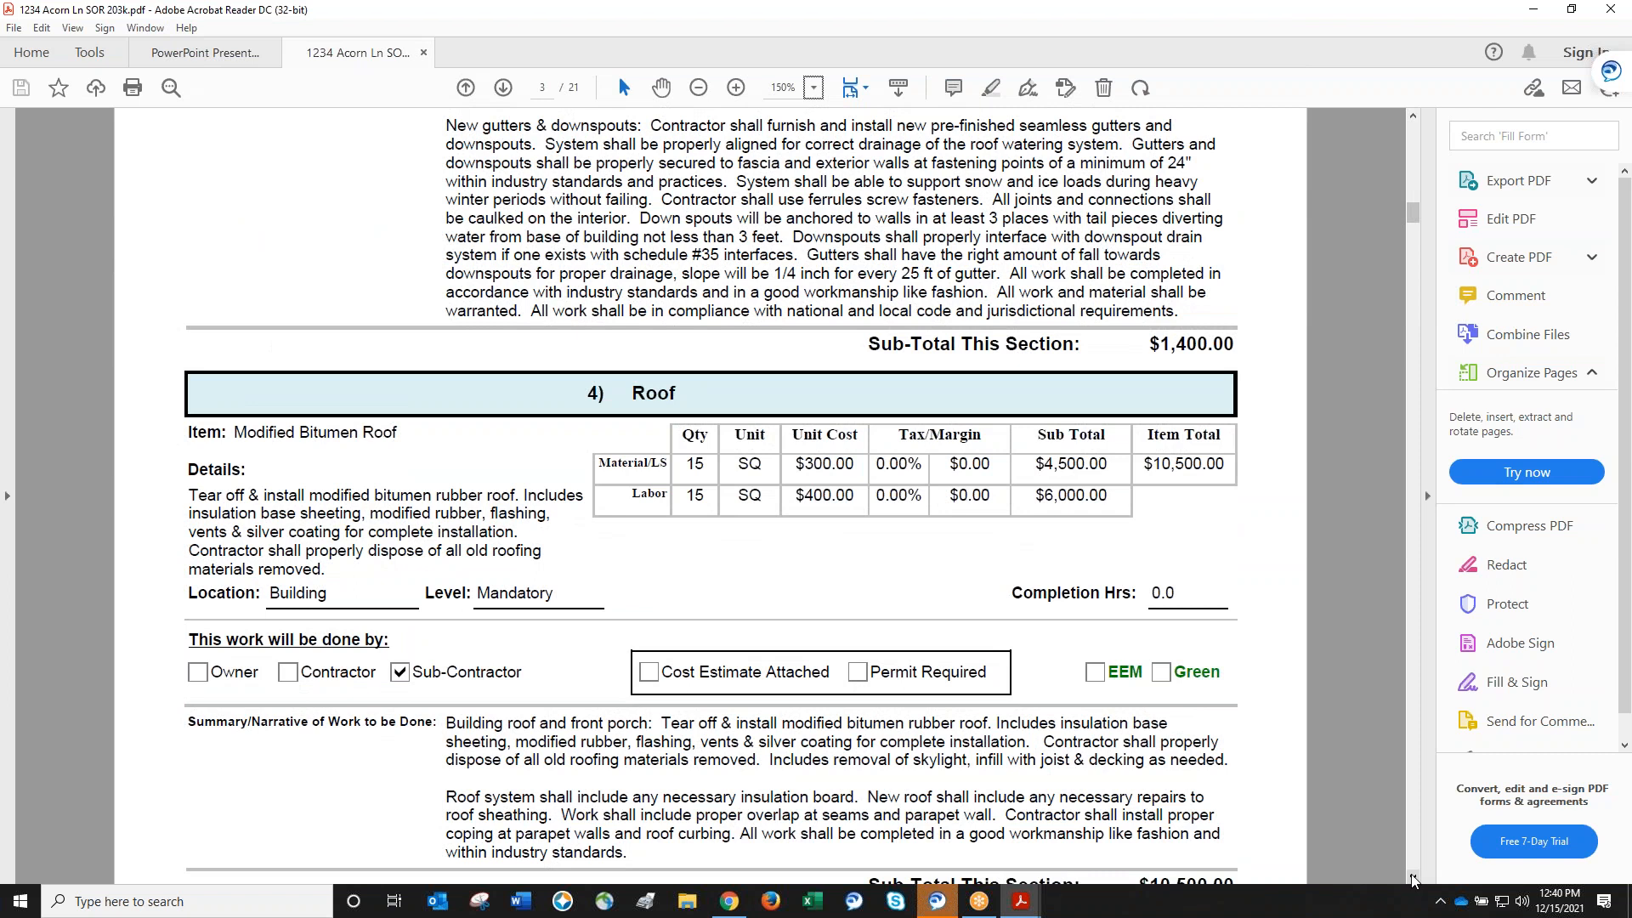
scroll(down, 3)
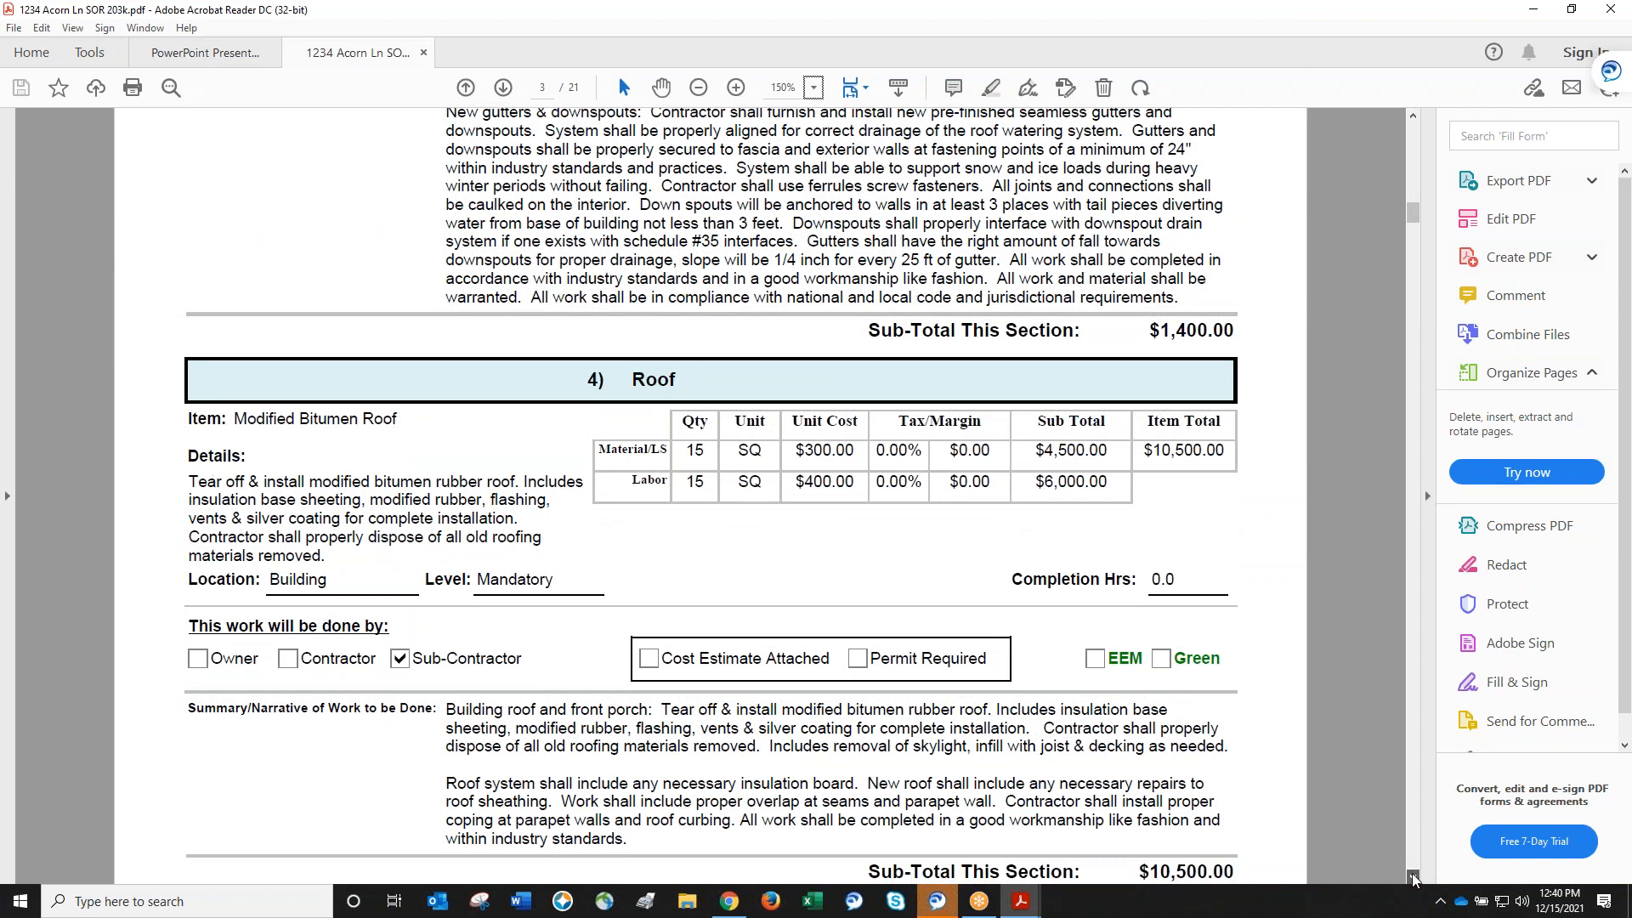
scroll(down, 3)
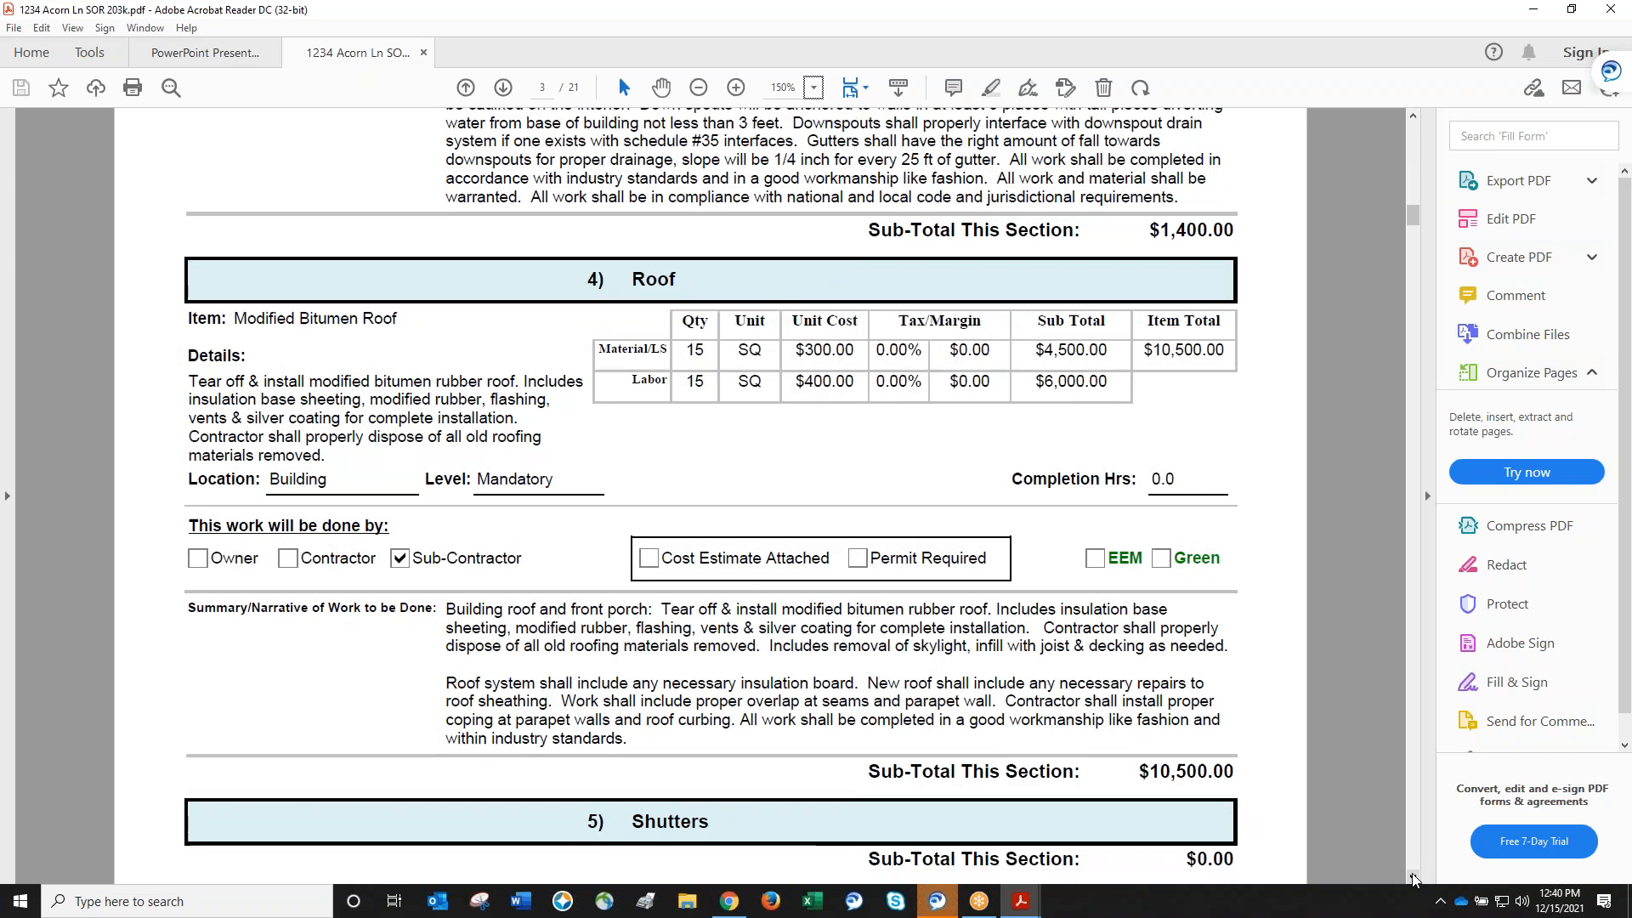
scroll(down, 3)
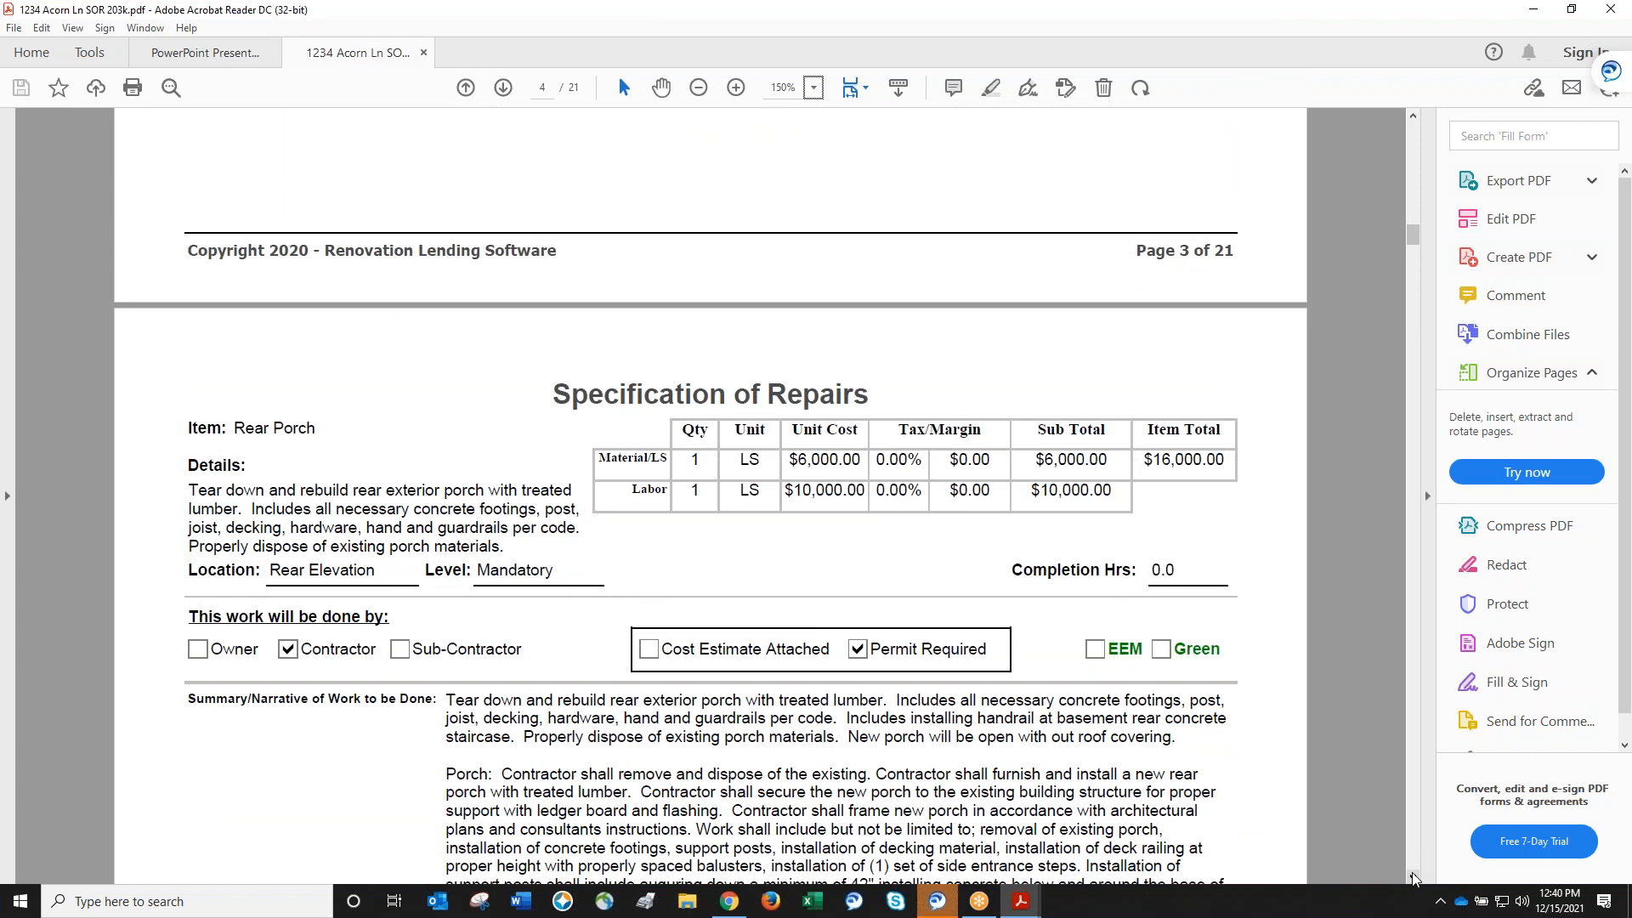
Scroll from page 7 to page 9, past the $12,000 drywall subtotal to section 19 Decorating.
scroll(down, 3)
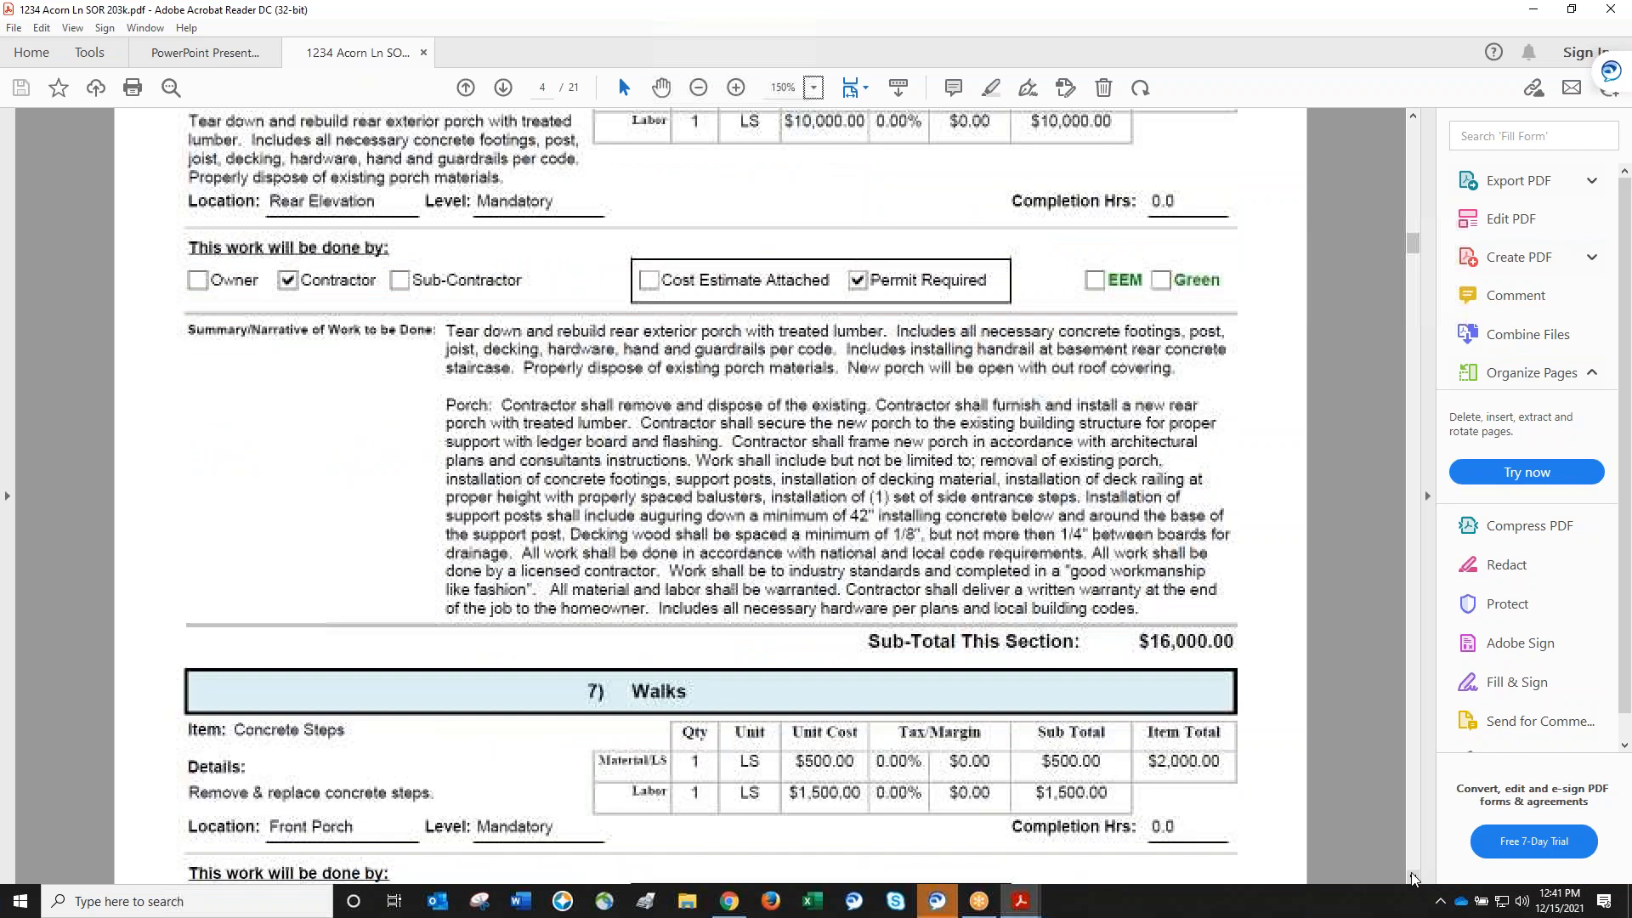
scroll(down, 3)
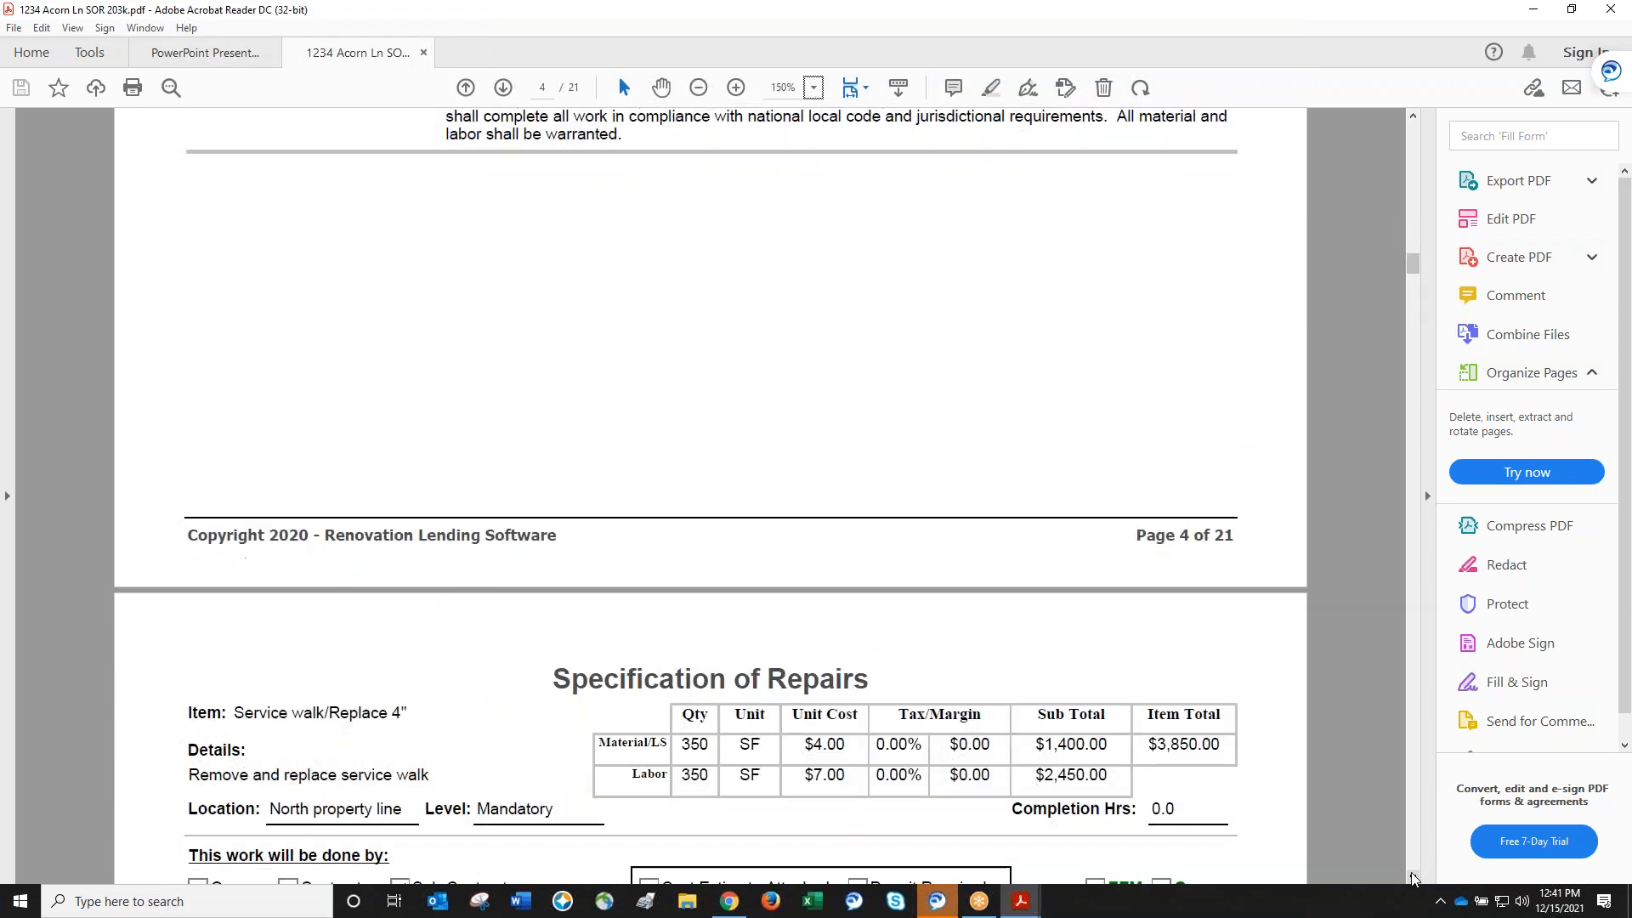
scroll(down, 3)
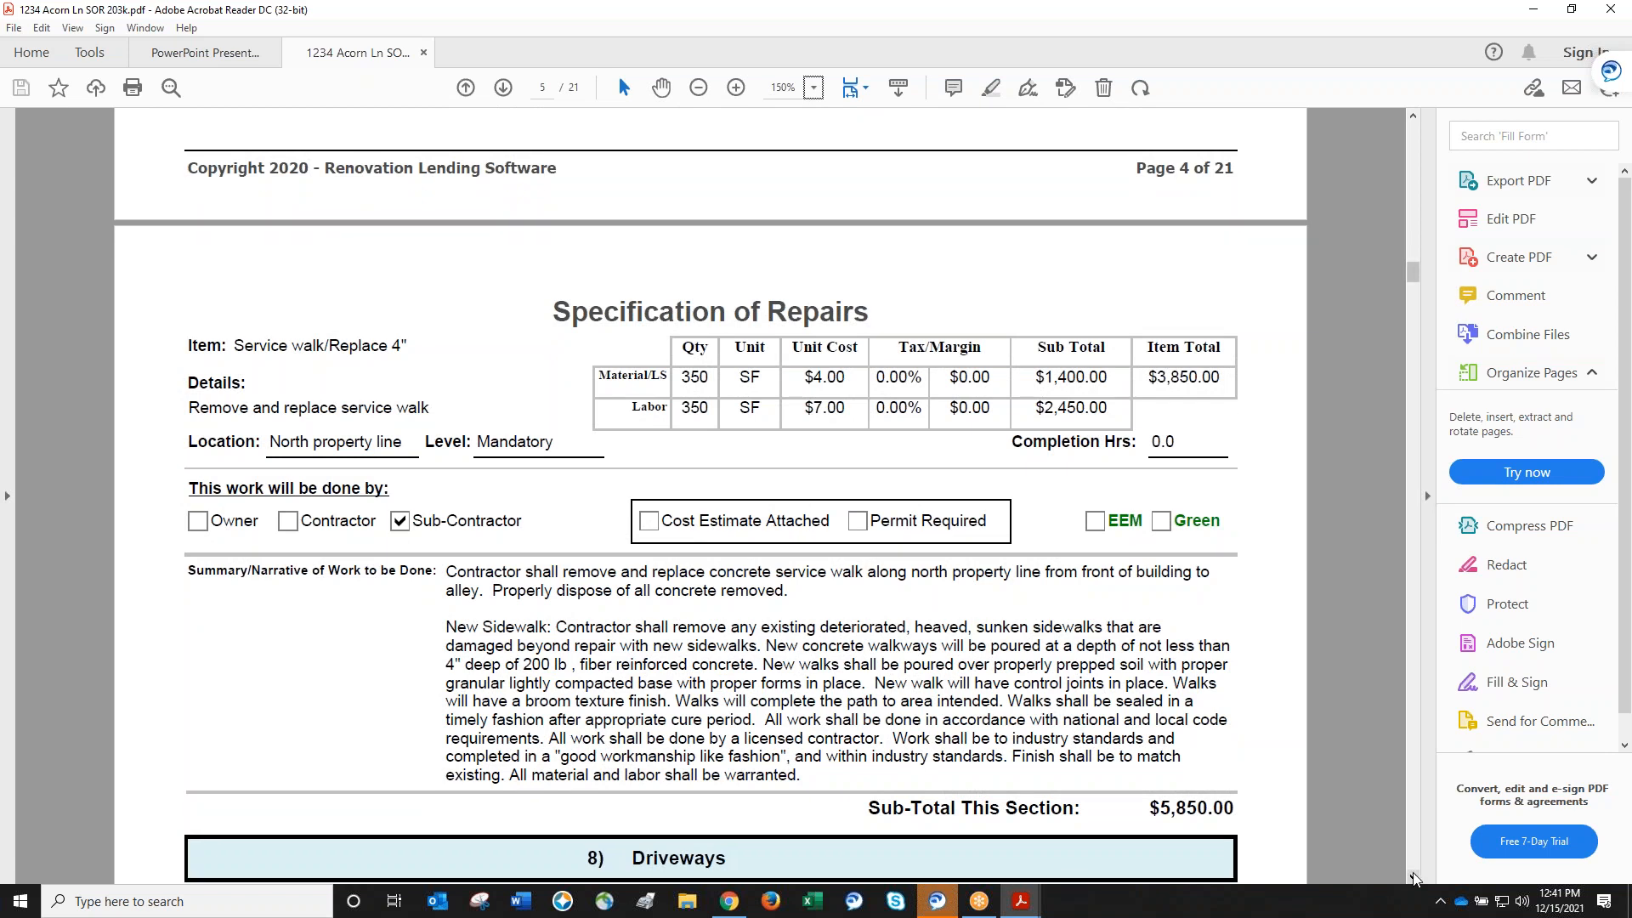
scroll(down, 3)
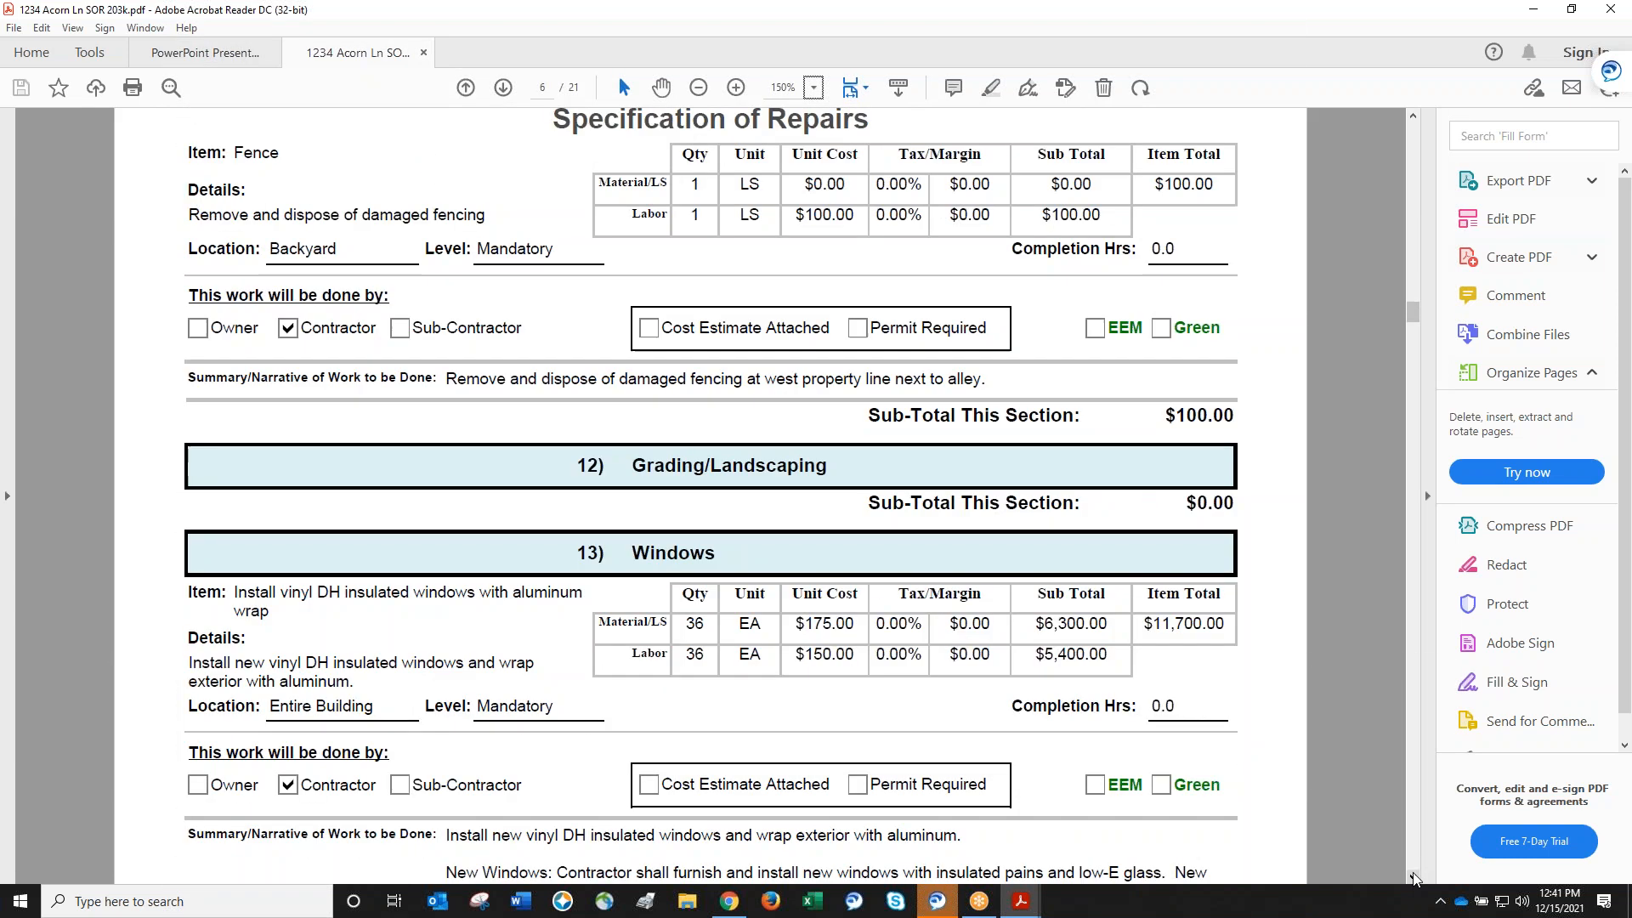
scroll(down, 3)
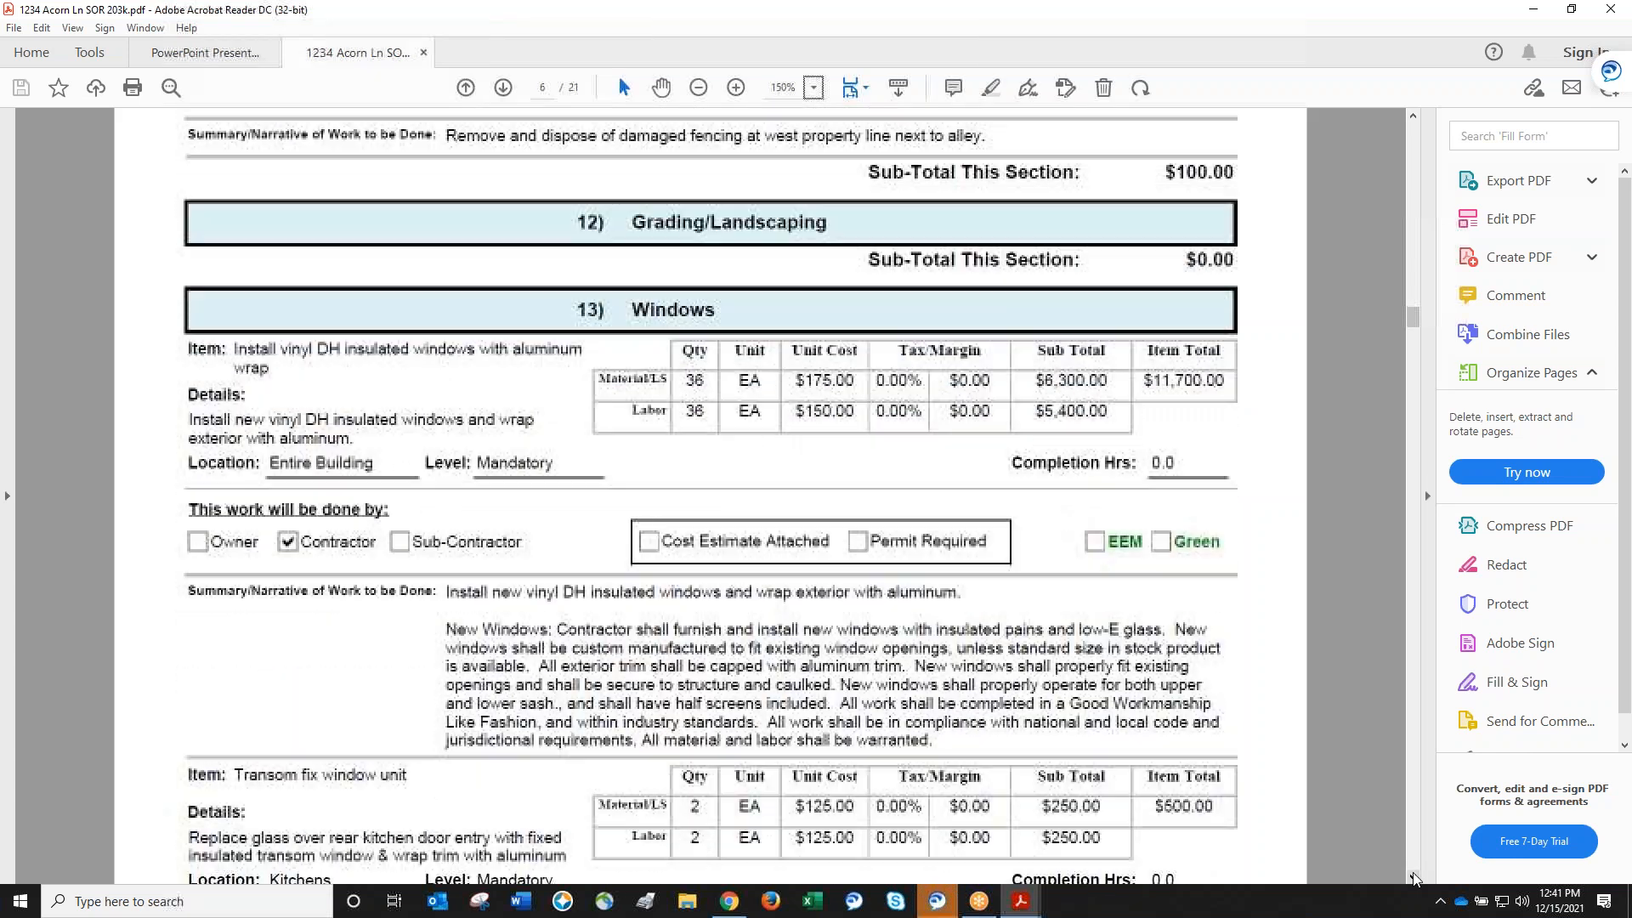
scroll(down, 3)
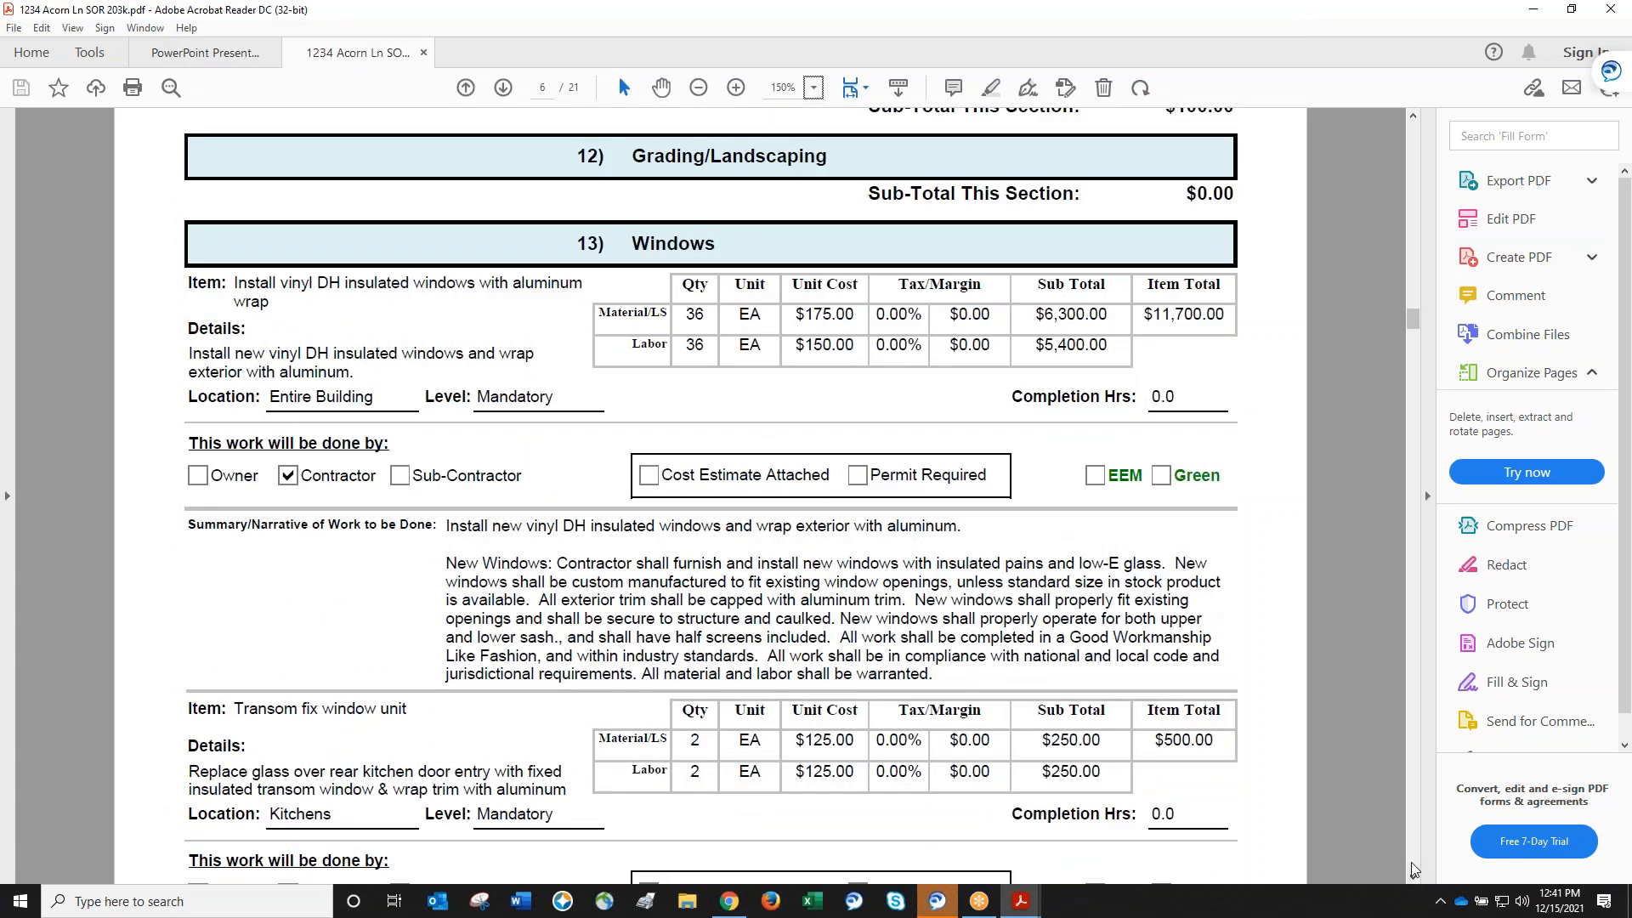
scroll(down, 3)
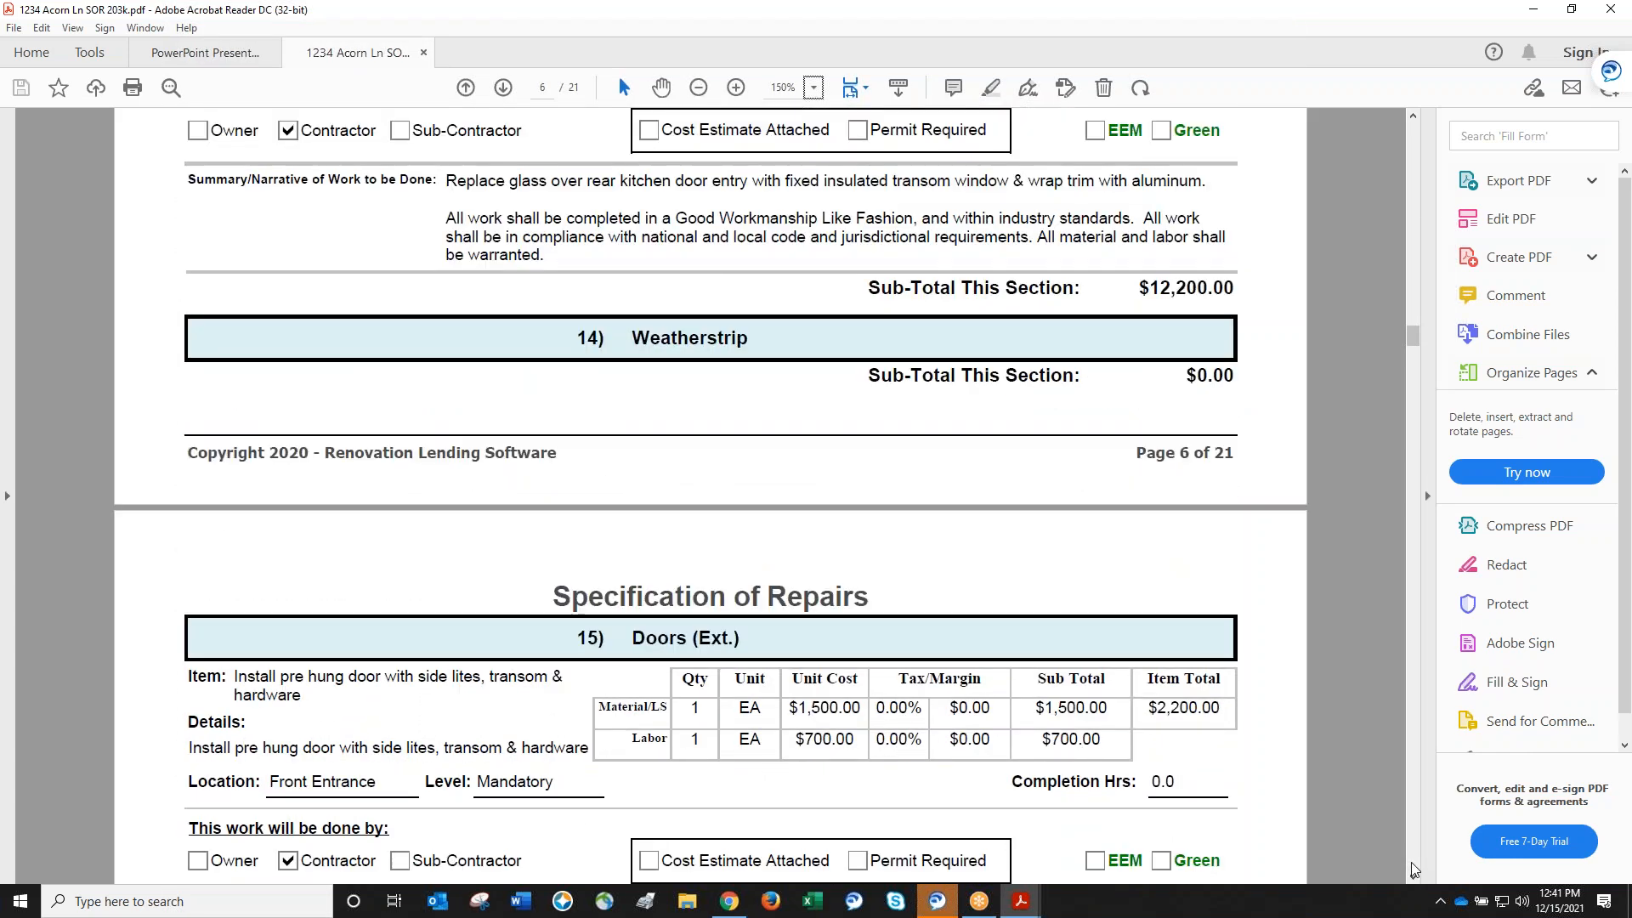
scroll(down, 3)
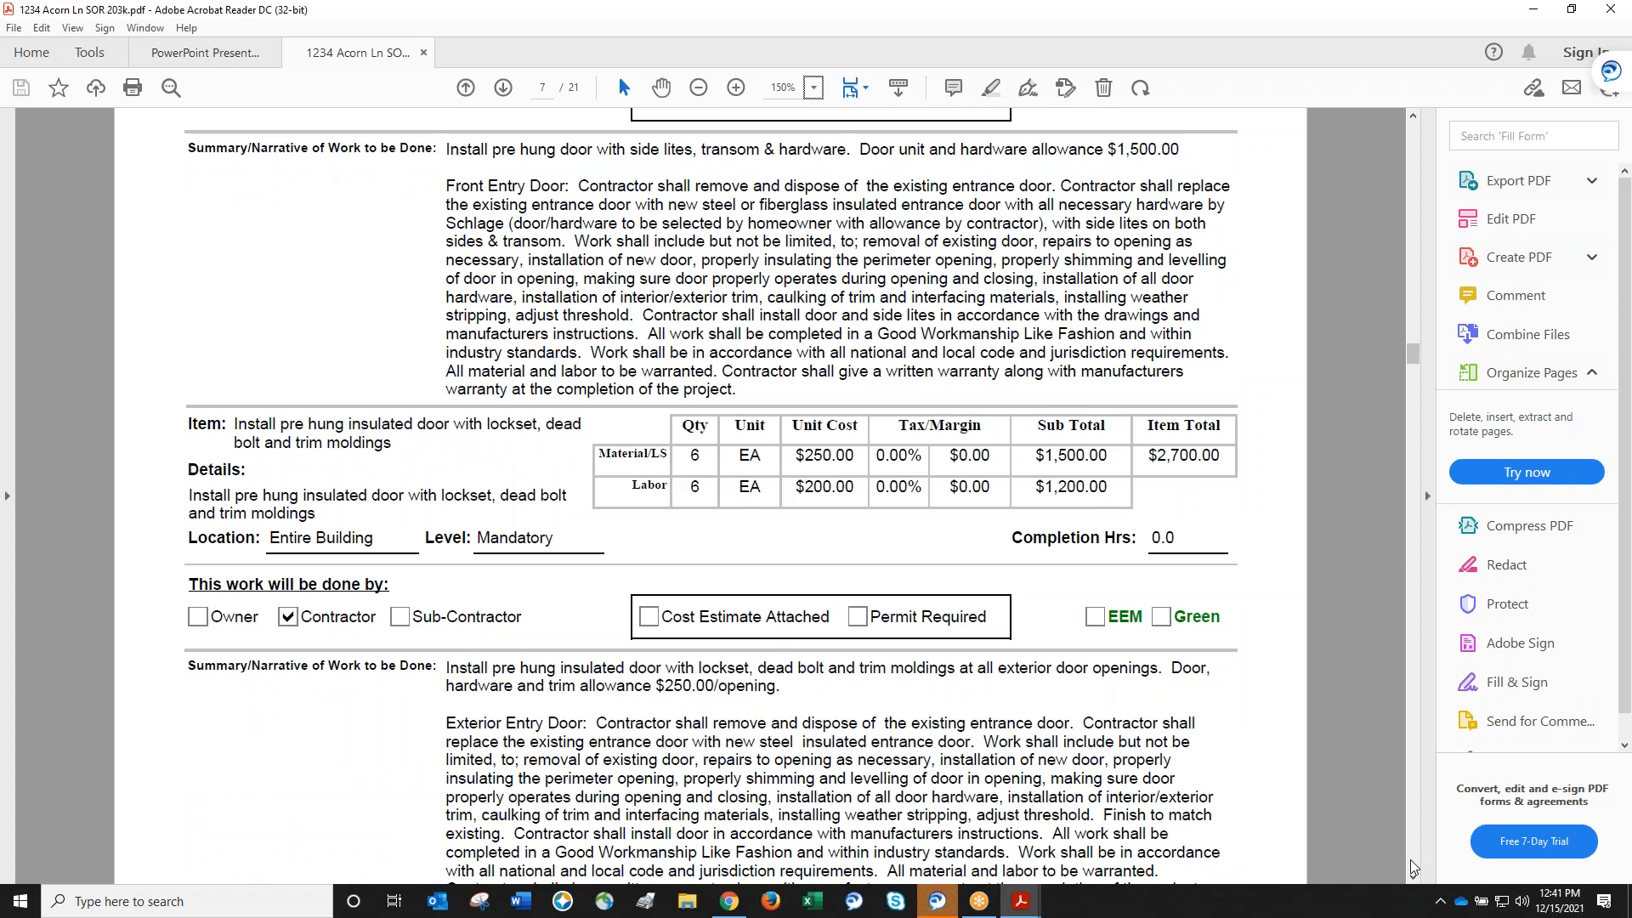
scroll(down, 3)
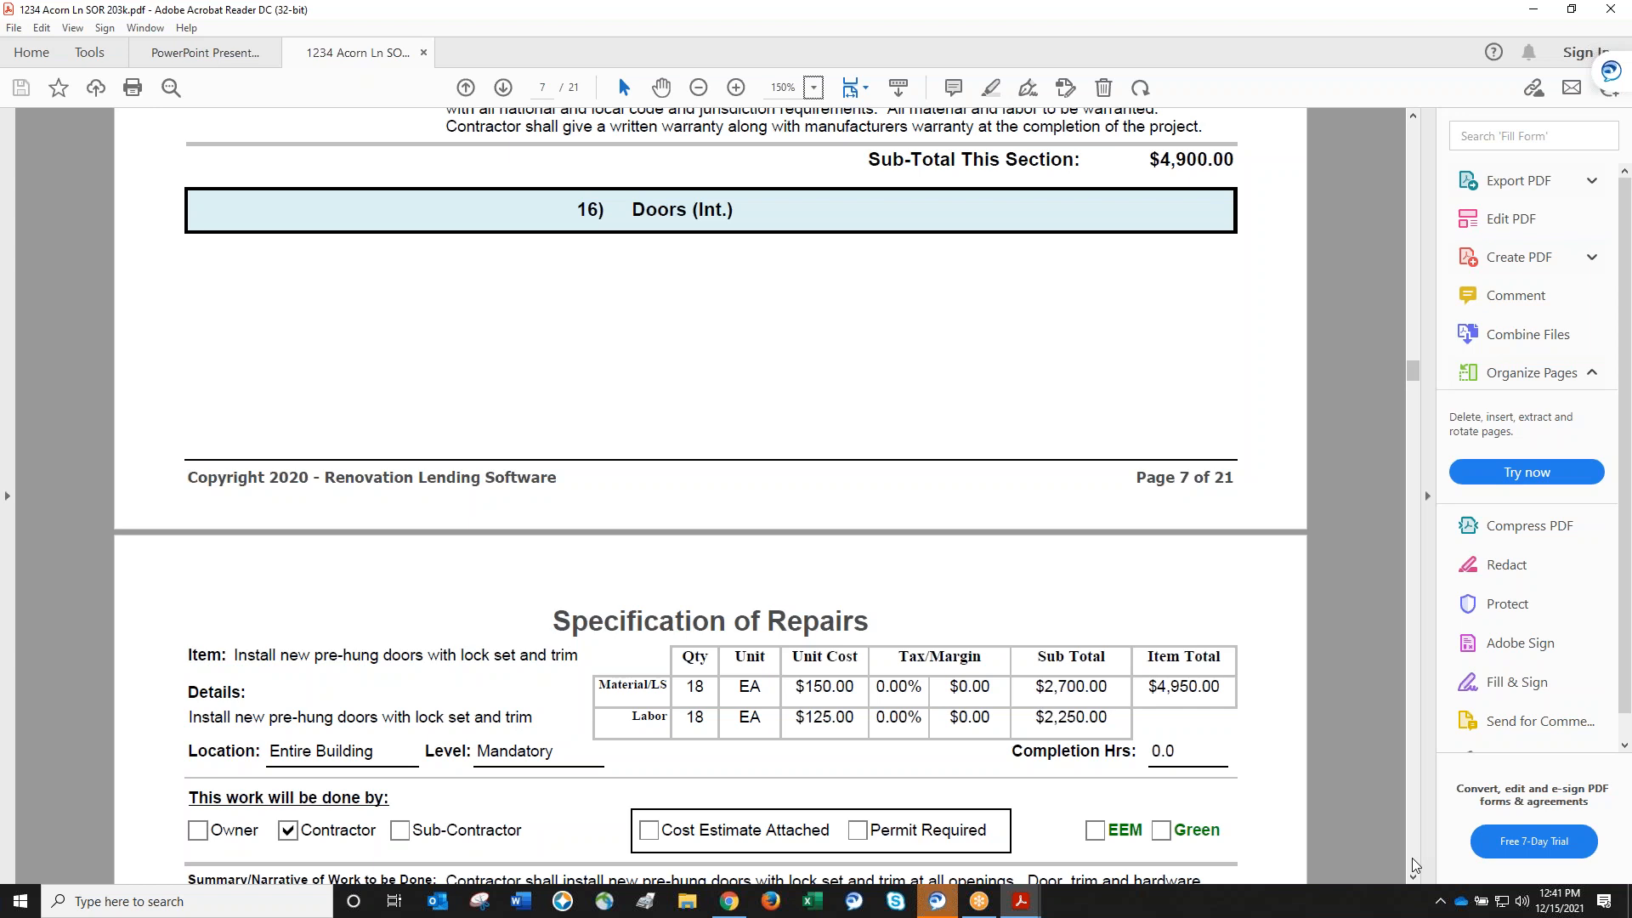
scroll(down, 3)
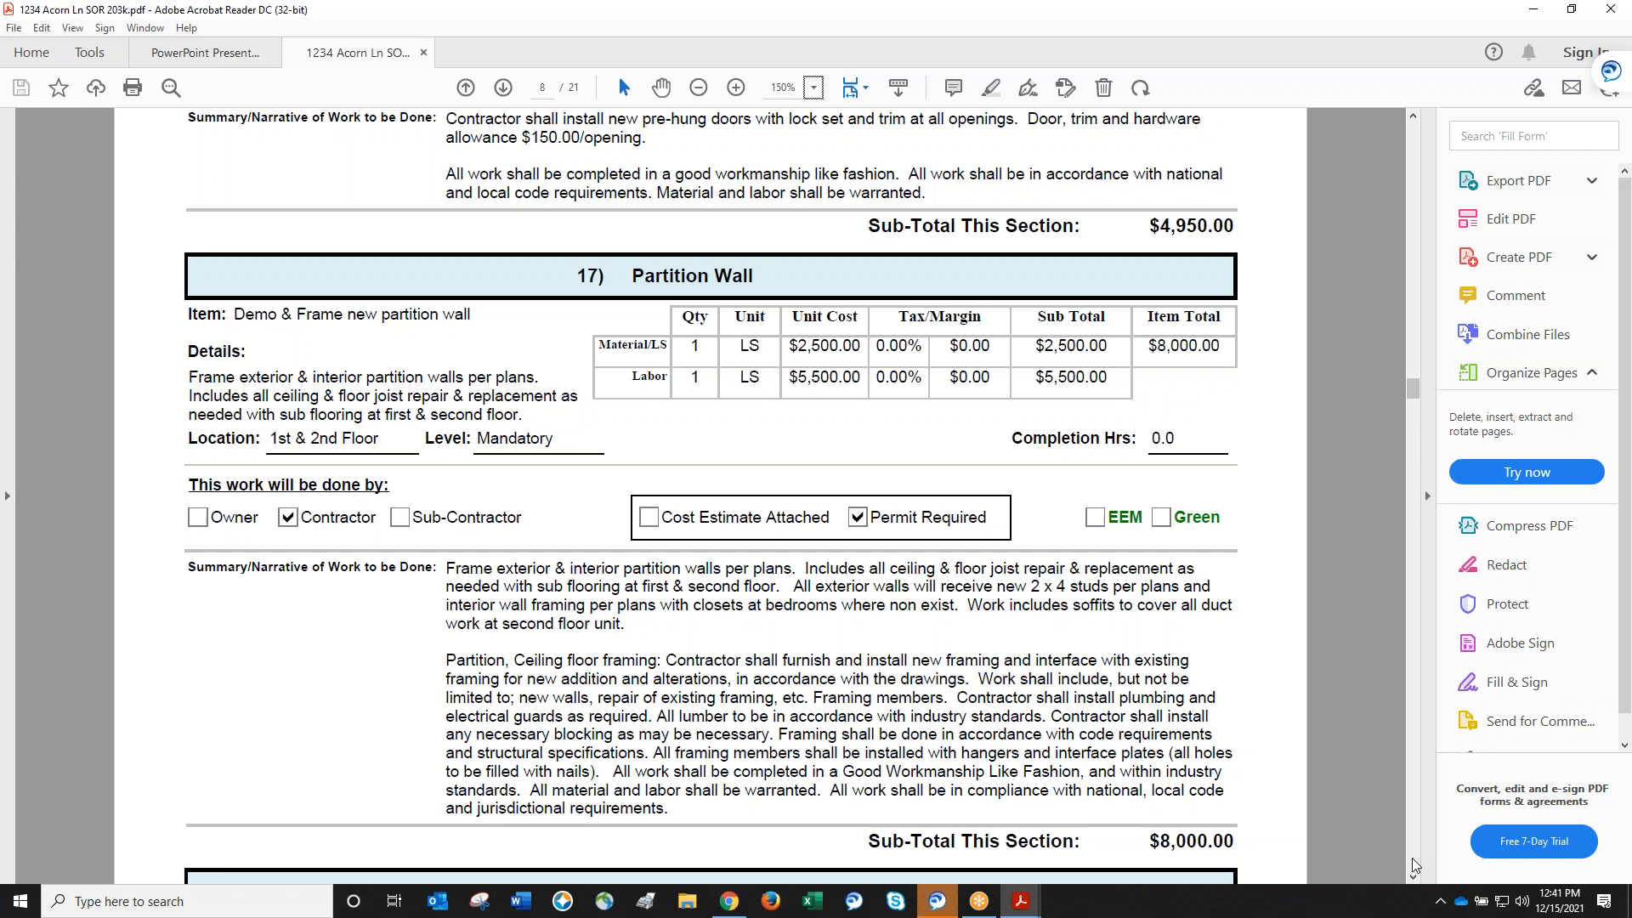
scroll(down, 3)
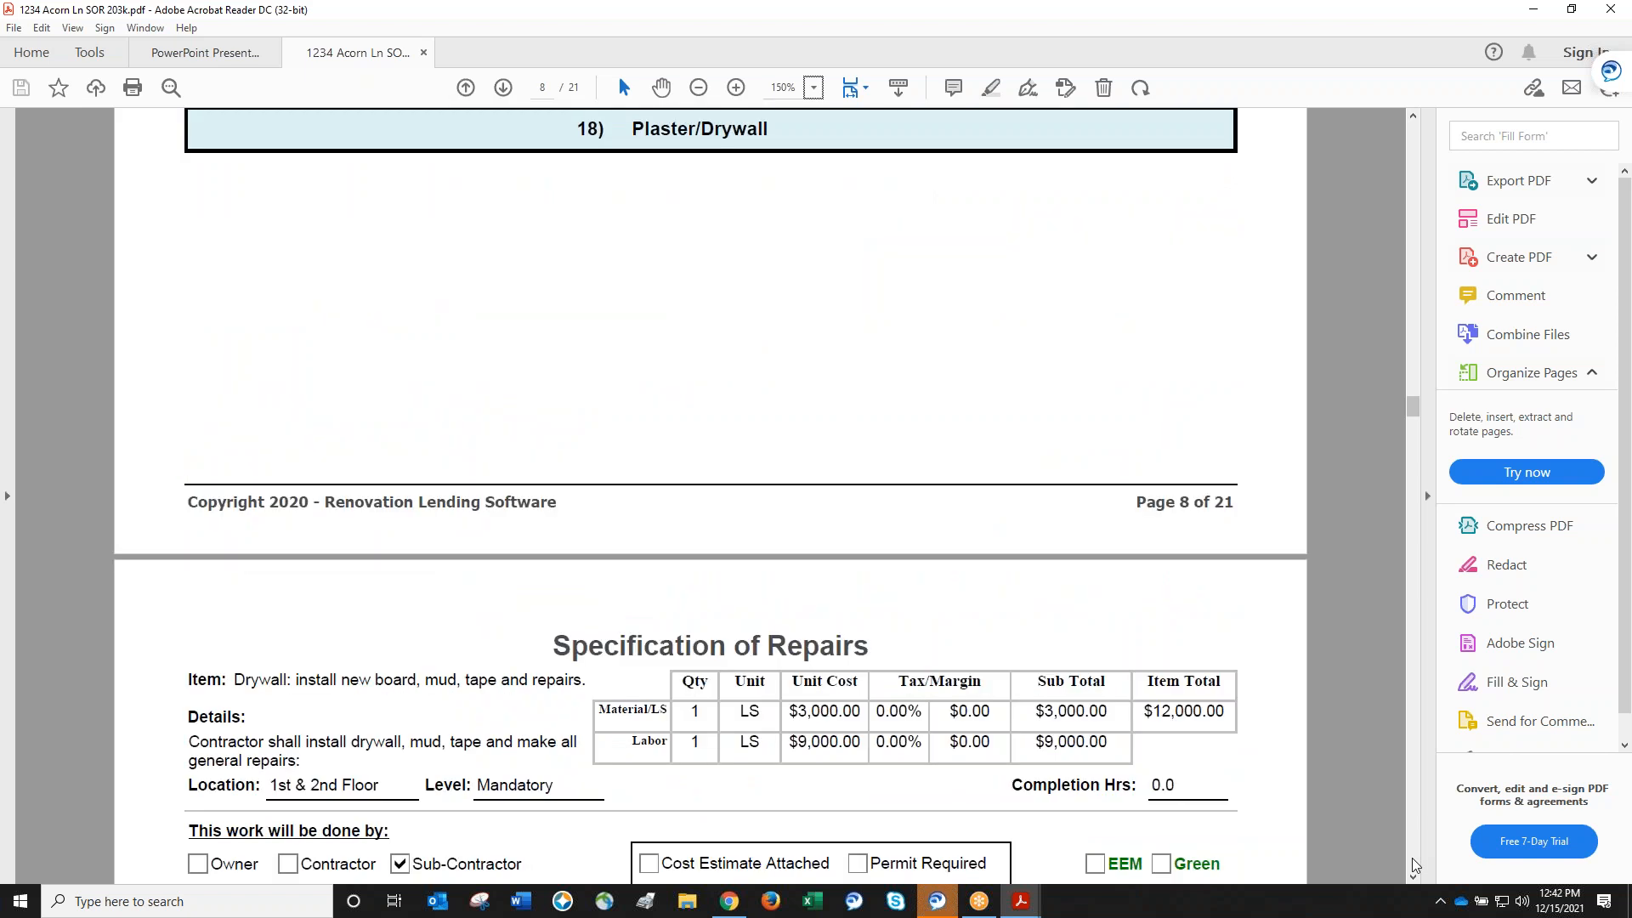
scroll(down, 3)
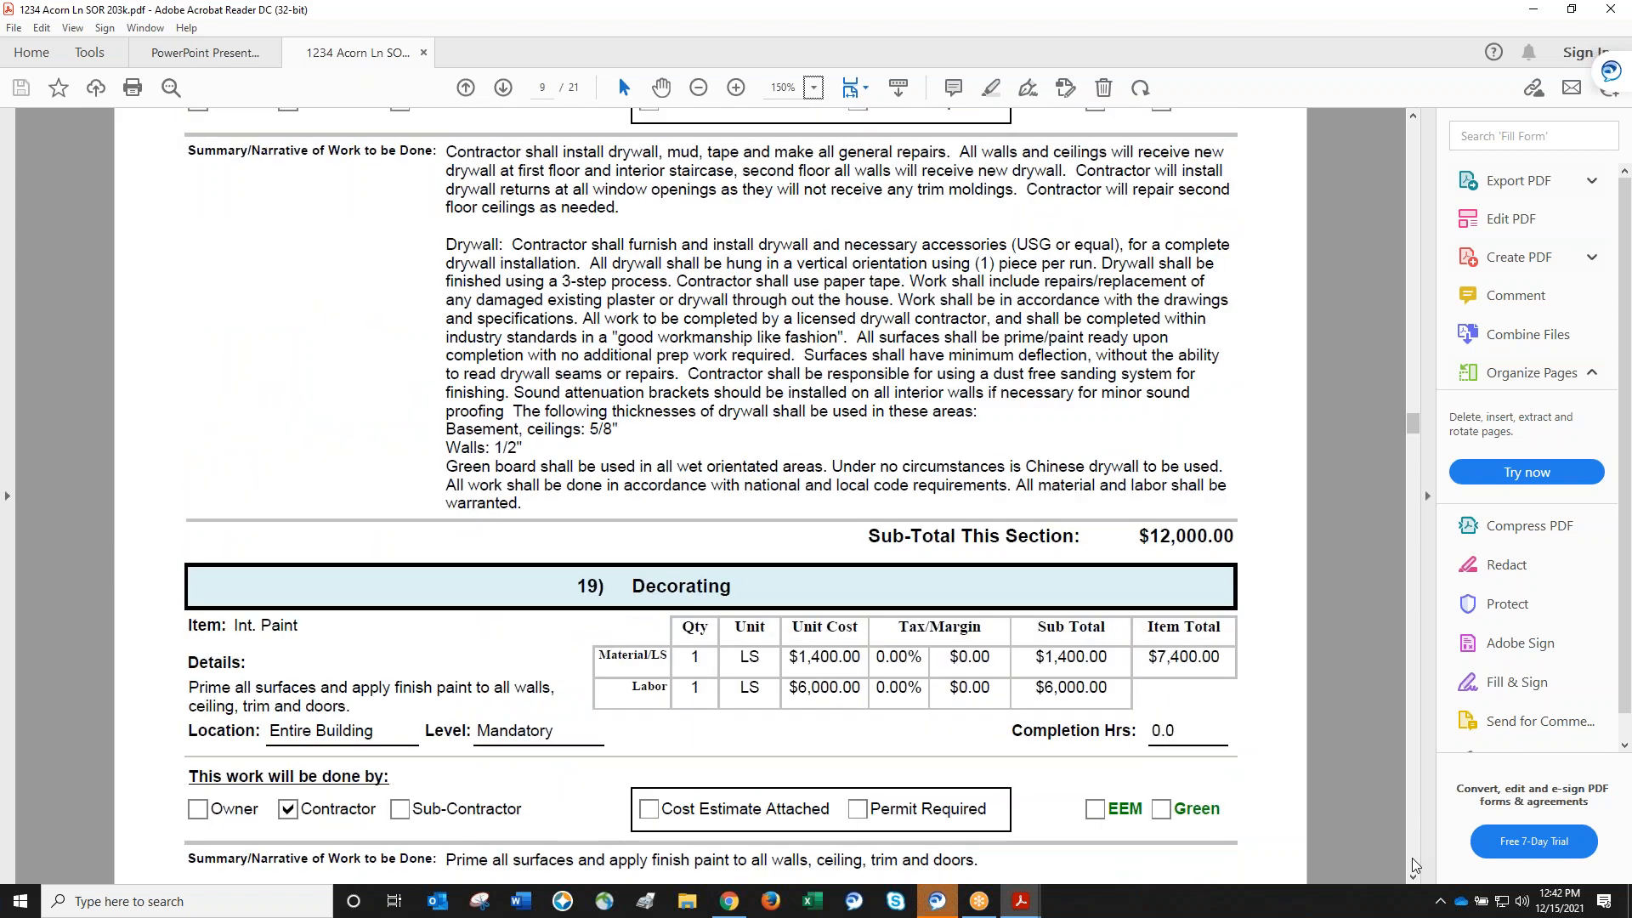
Scroll to page 20 showing the $9,000 Demo & Debris item and section 35 Miscellaneous.
scroll(down, 3)
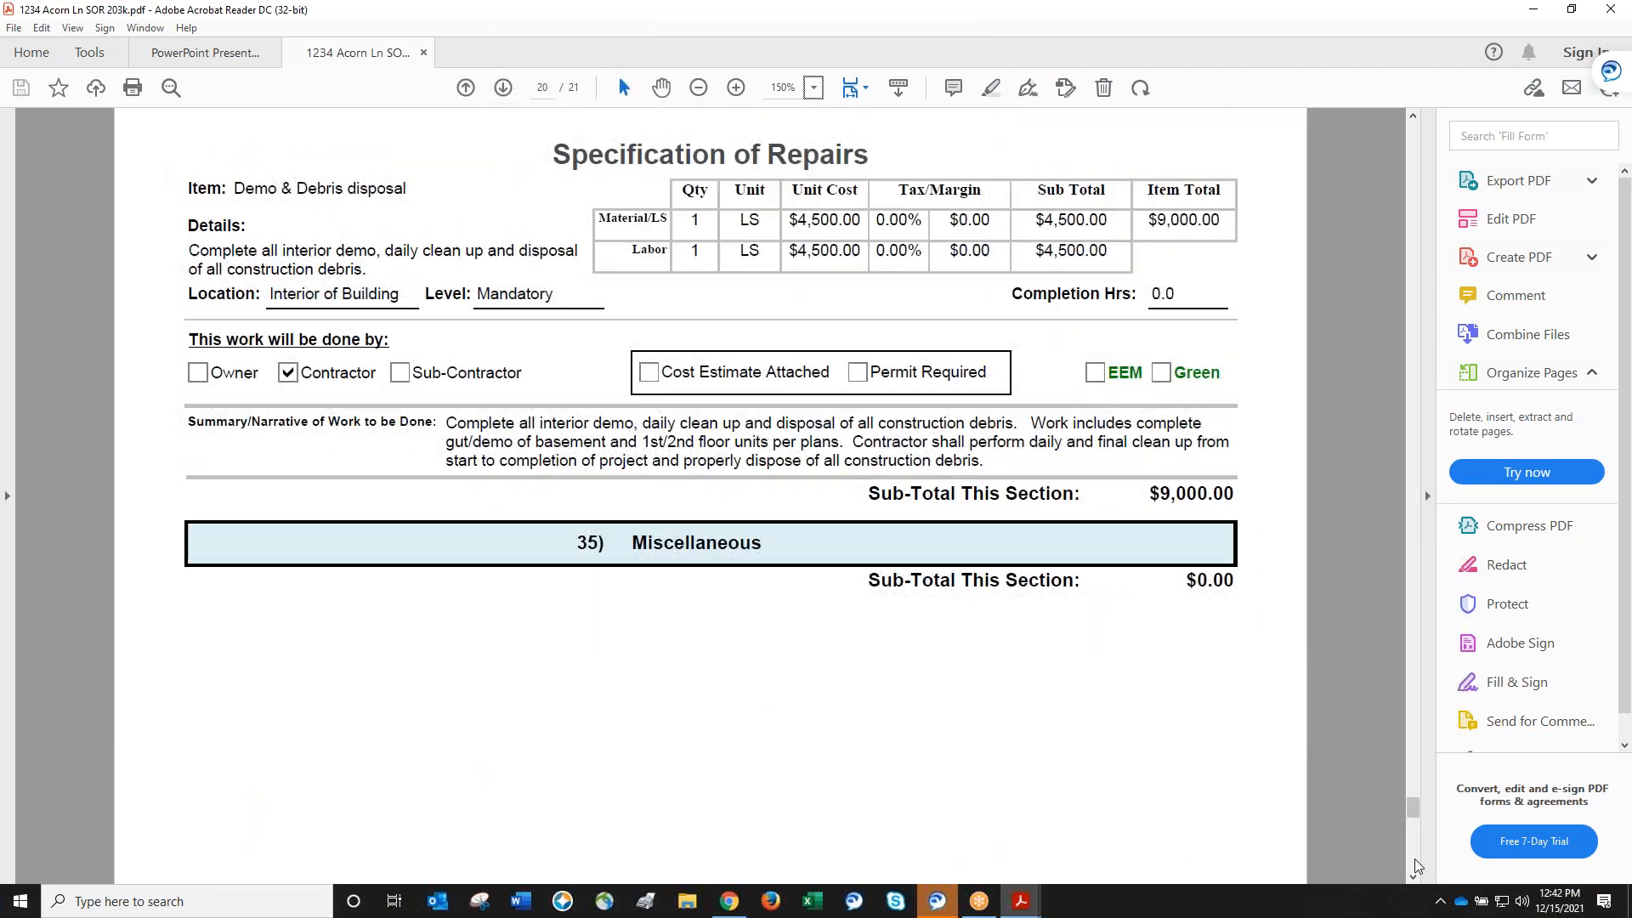
Go to page 21 to review the Recap Subtotals and $278,565.00 Grand Total.
click(502, 88)
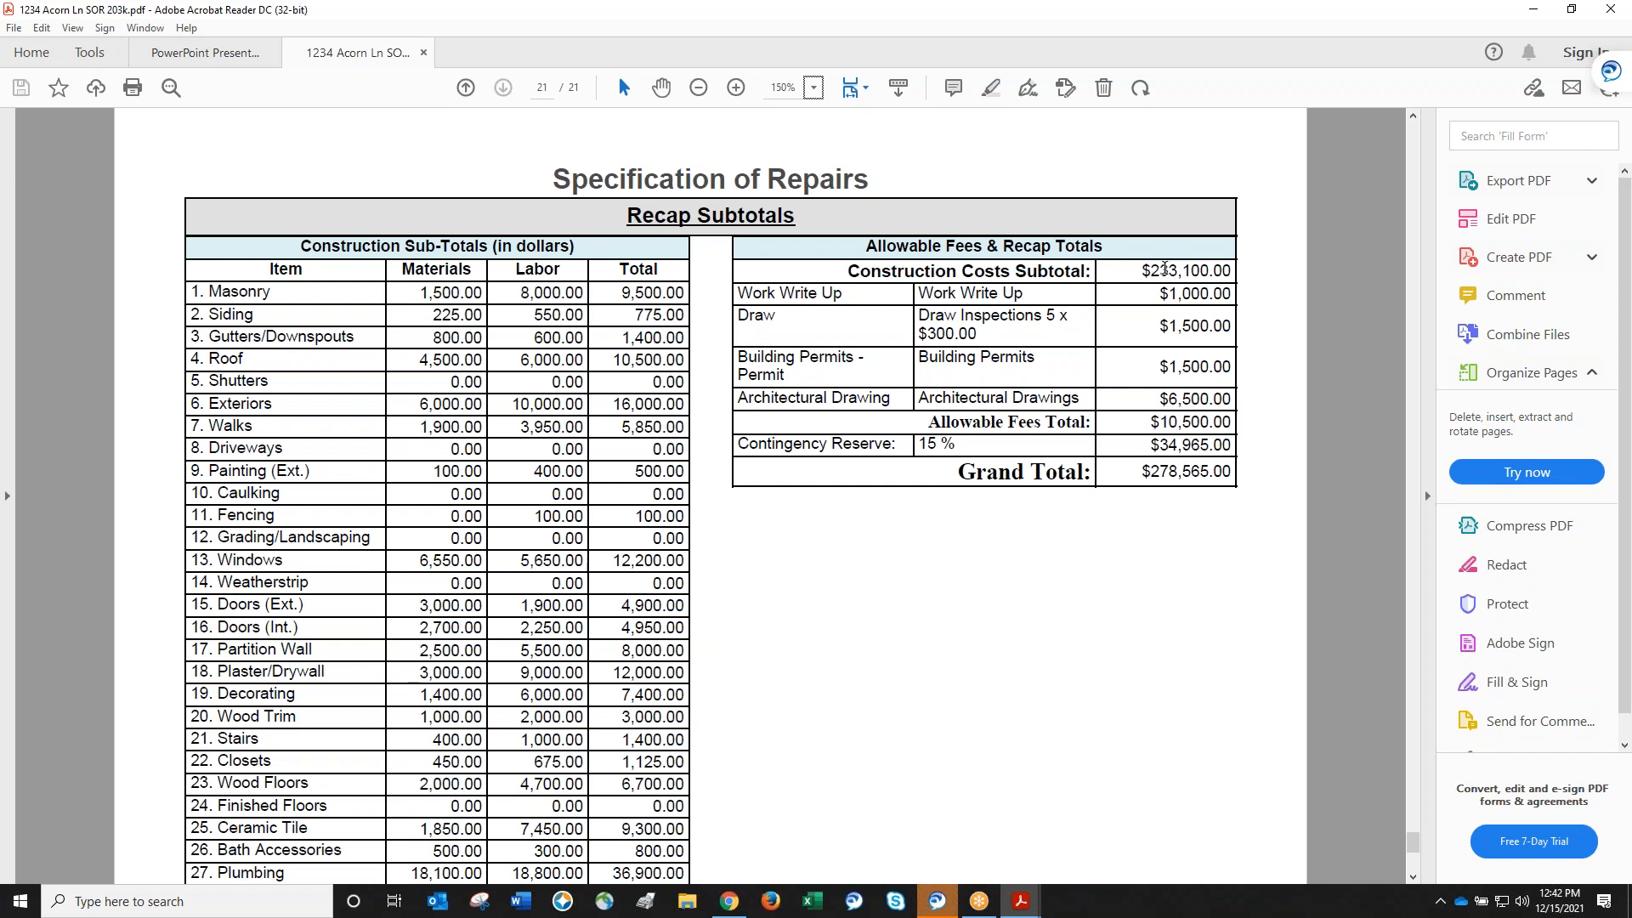
mouse_move(1140, 455)
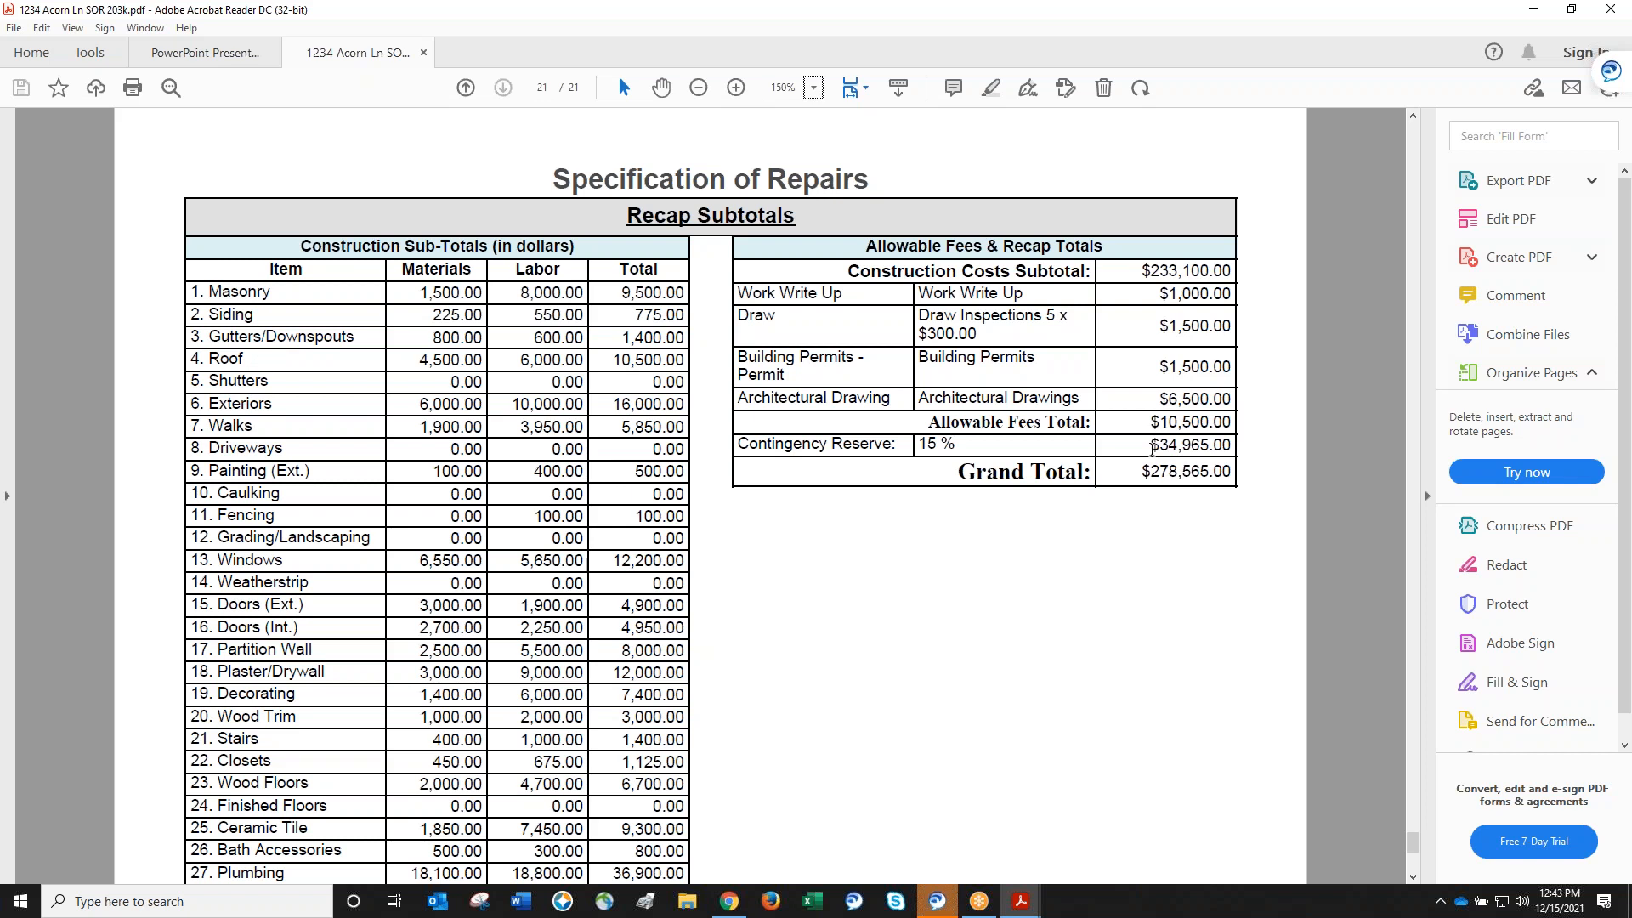
mouse_move(1525, 251)
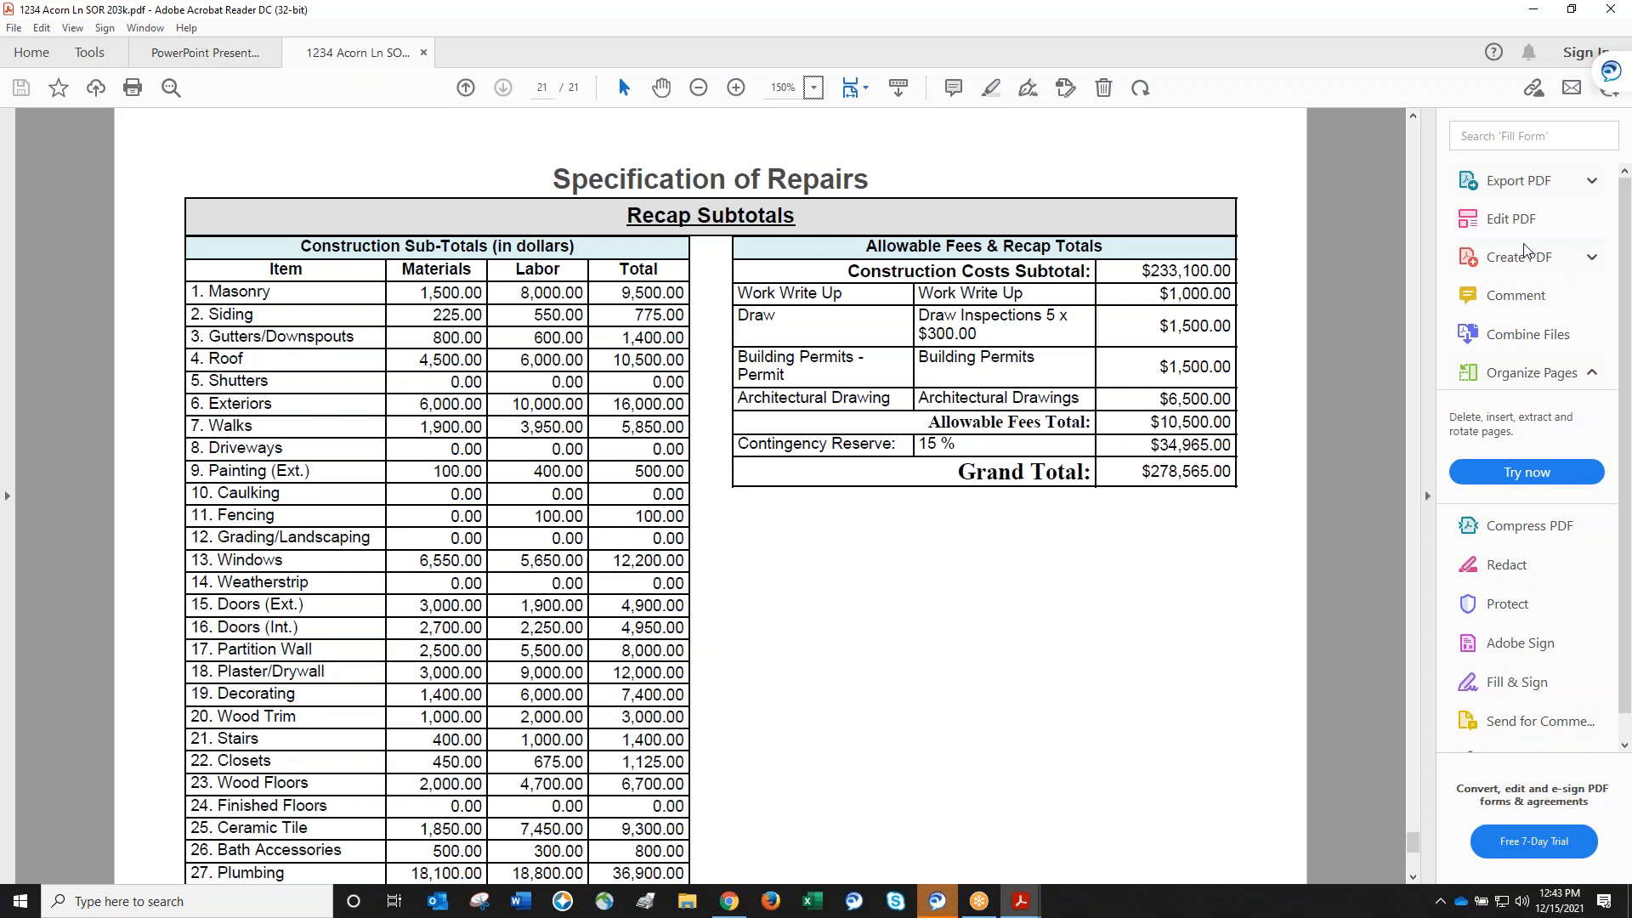